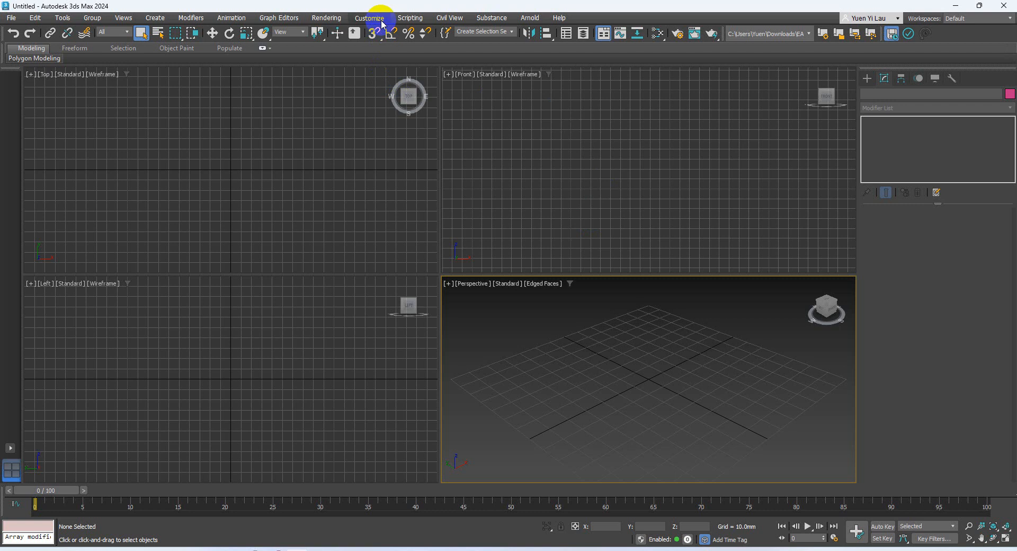
Step: Open Units Setup, try Generic Units, then set the display scale to Metric millimetres
{"action": "left_click", "coordinate": [368, 17]}
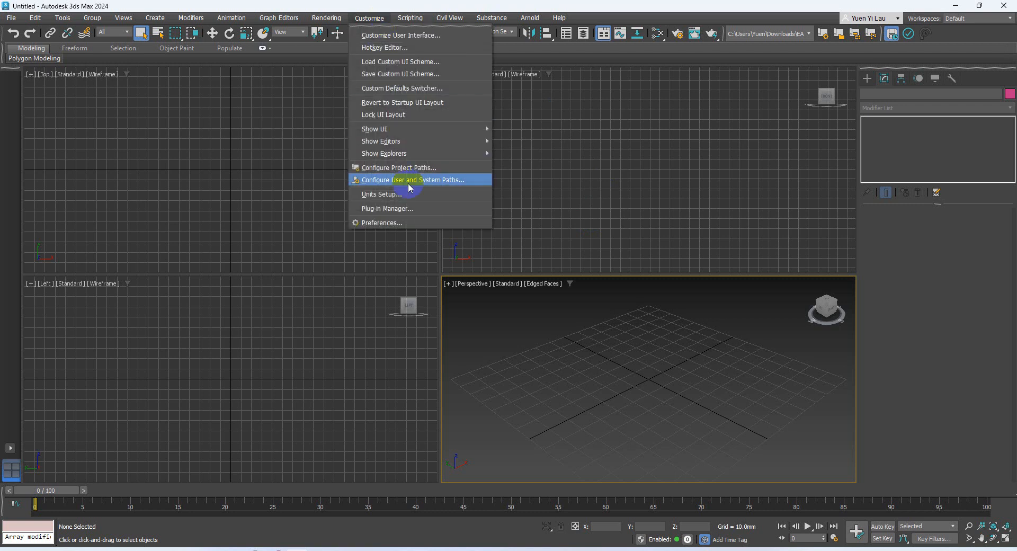
{"action": "left_click", "coordinate": [409, 180]}
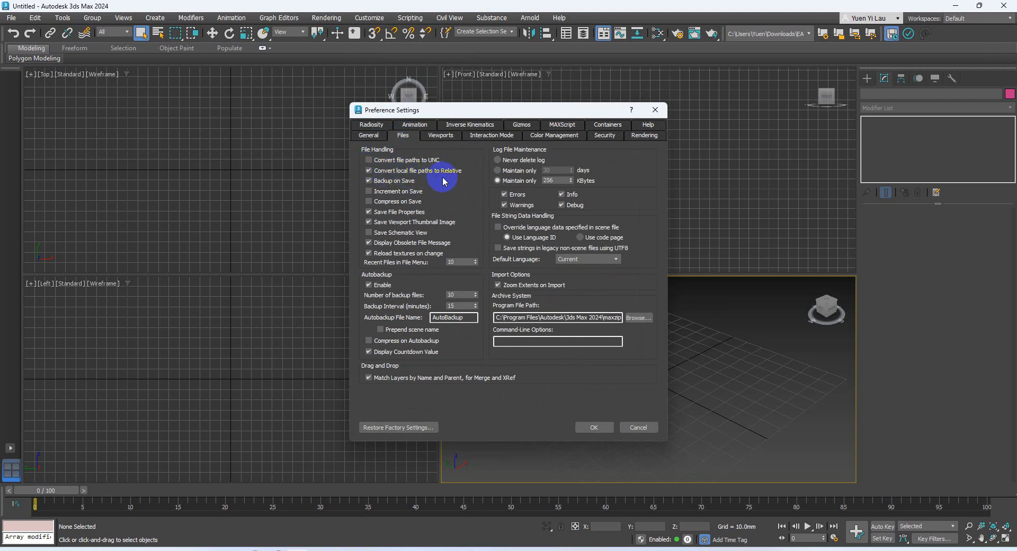
{"action": "left_click", "coordinate": [368, 18]}
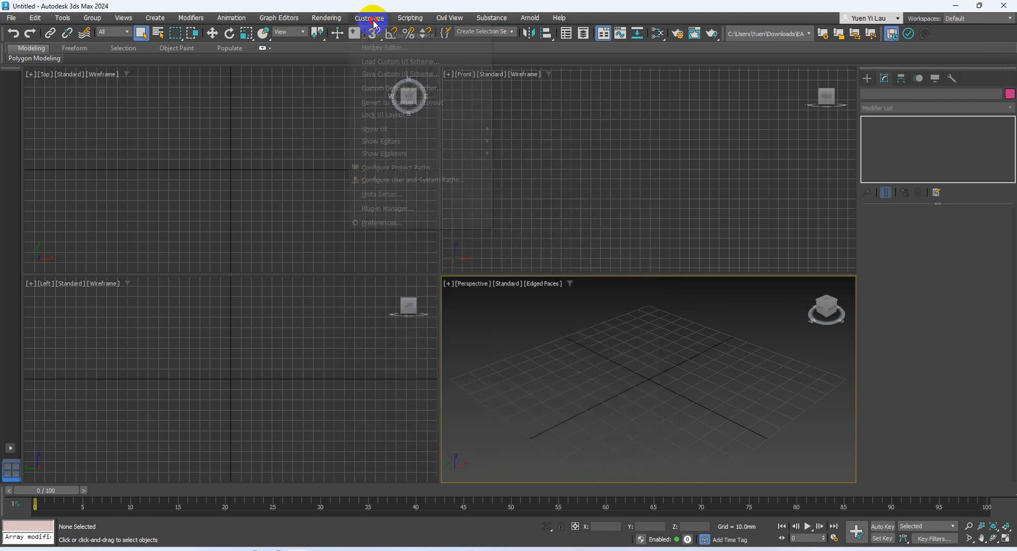
{"action": "mouse_move", "coordinate": [381, 194]}
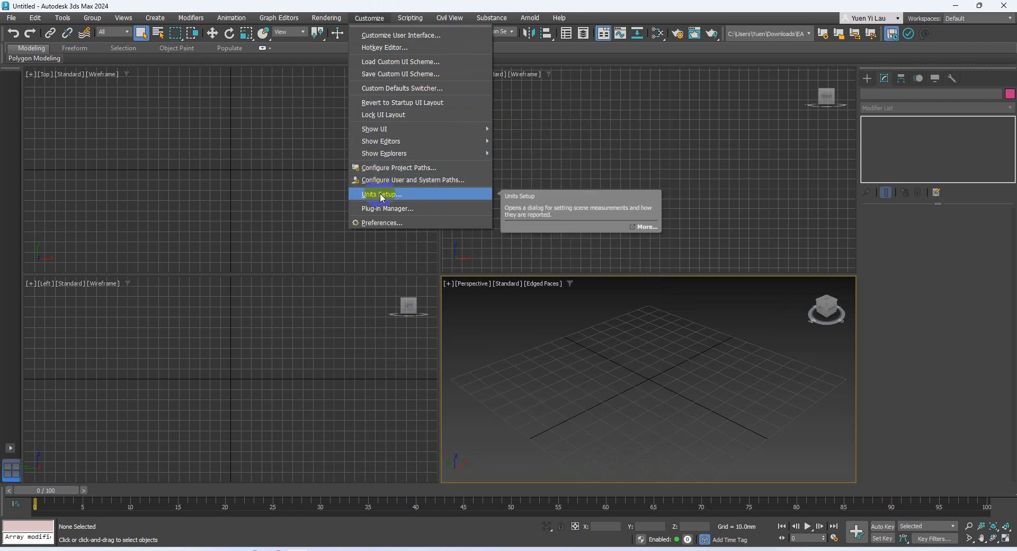
{"action": "left_click", "coordinate": [381, 194]}
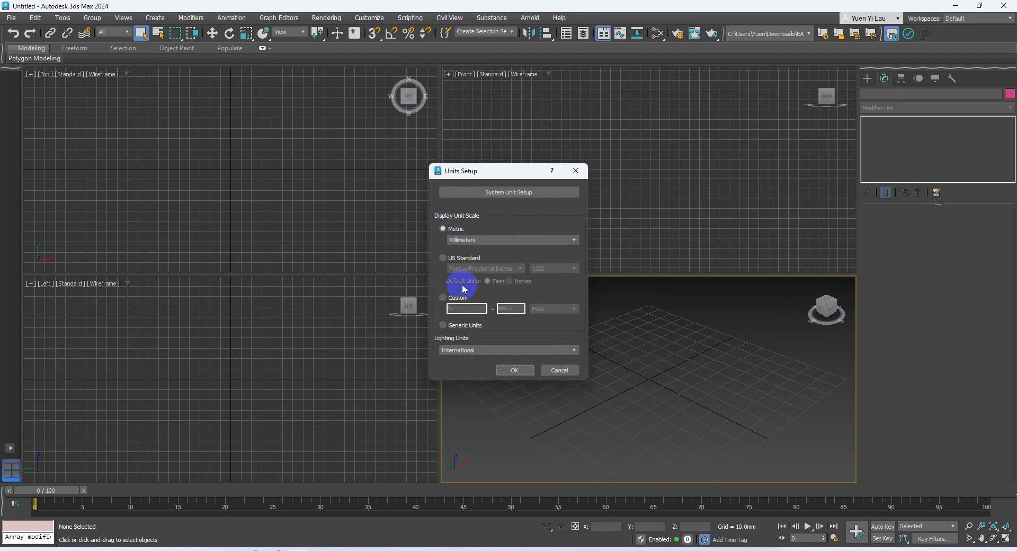
{"action": "left_click", "coordinate": [443, 325]}
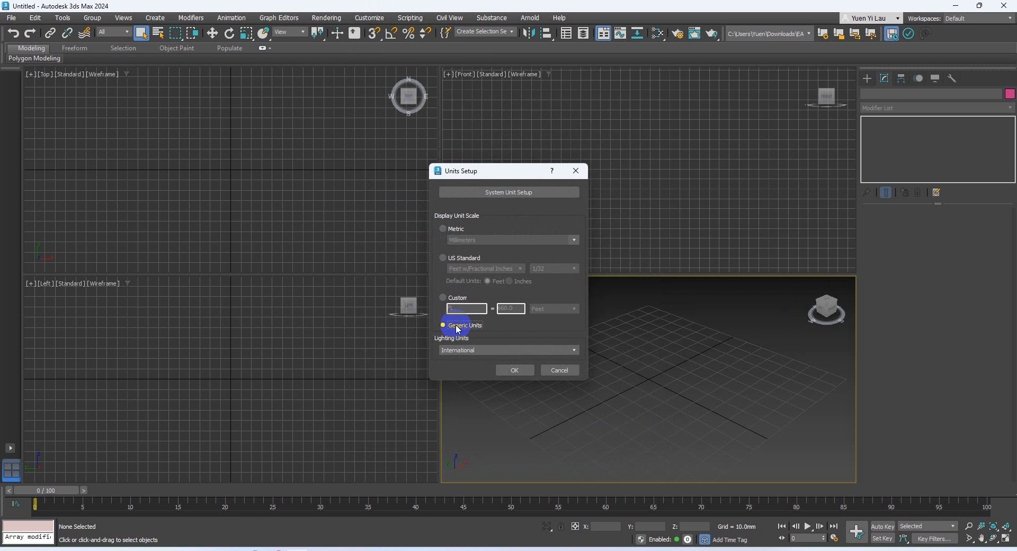
{"action": "left_click", "coordinate": [442, 228]}
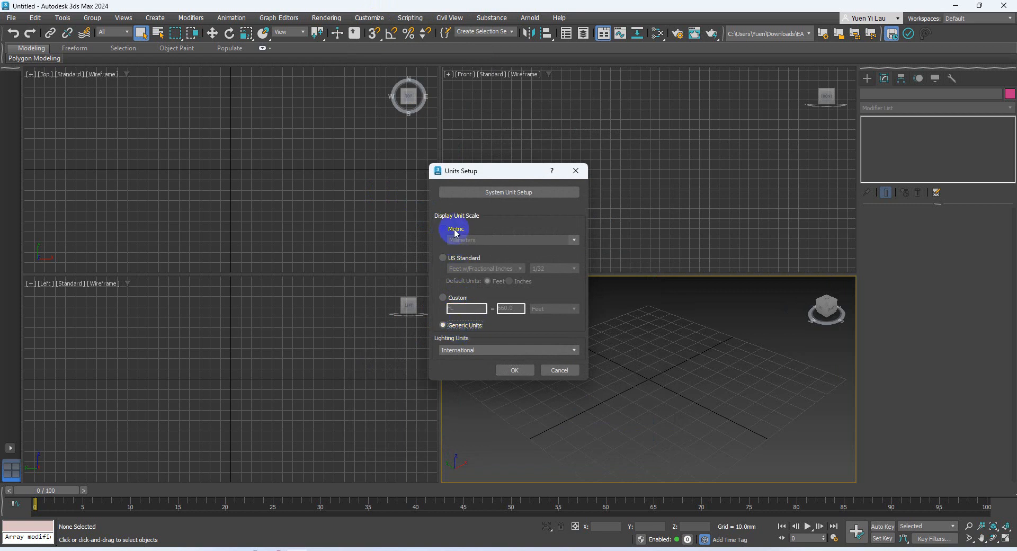
{"action": "left_click", "coordinate": [443, 228]}
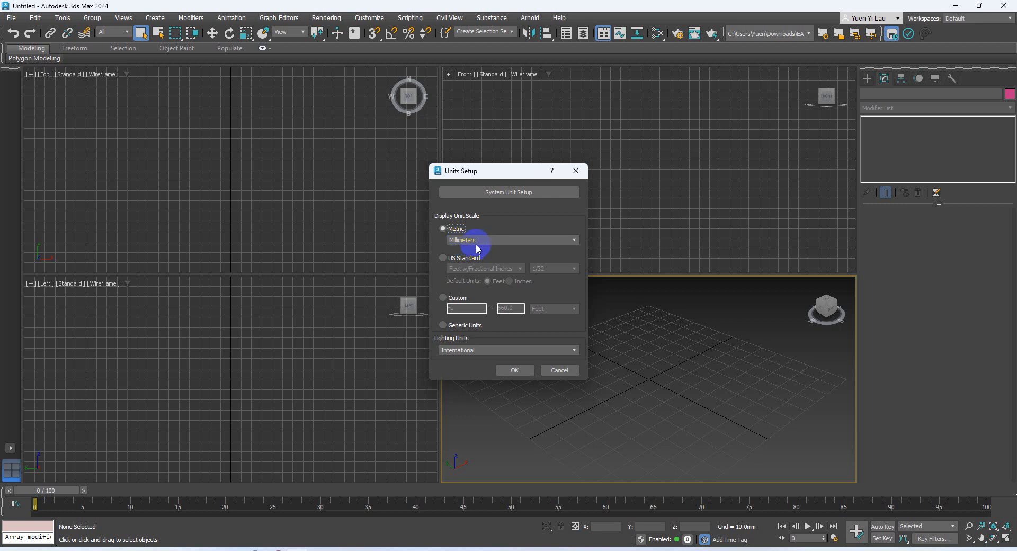
{"action": "mouse_move", "coordinate": [480, 246]}
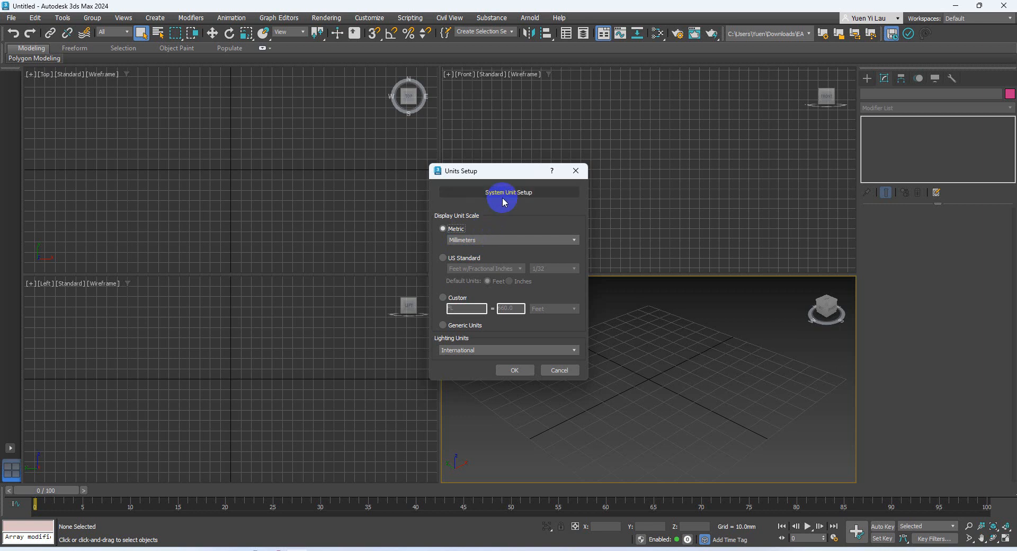
{"action": "mouse_move", "coordinate": [511, 196]}
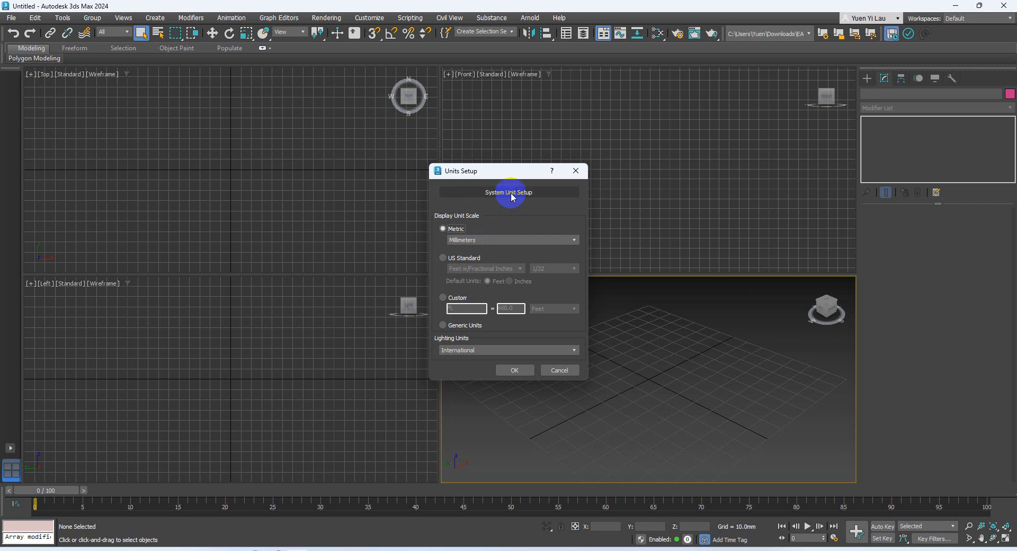
Step: Keep millimetres as the system unit and Metric display units, then close both dialogs
{"action": "left_click", "coordinate": [508, 192]}
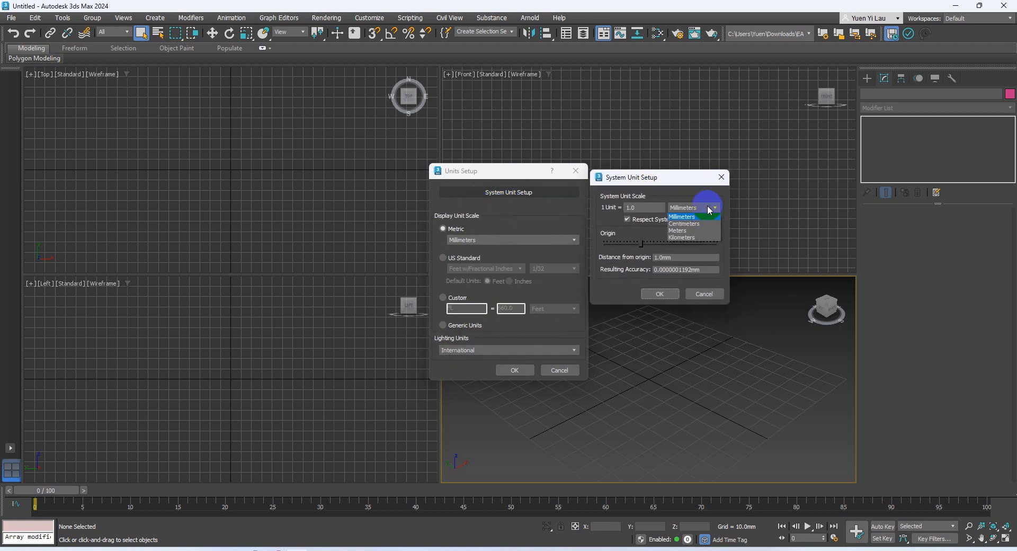
{"action": "left_click", "coordinate": [682, 217]}
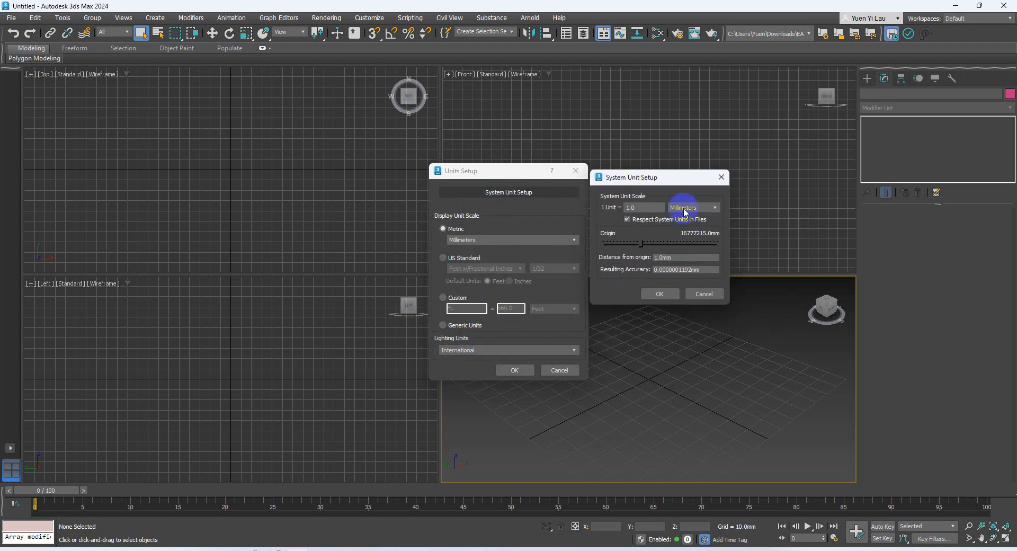
{"action": "mouse_move", "coordinate": [671, 218]}
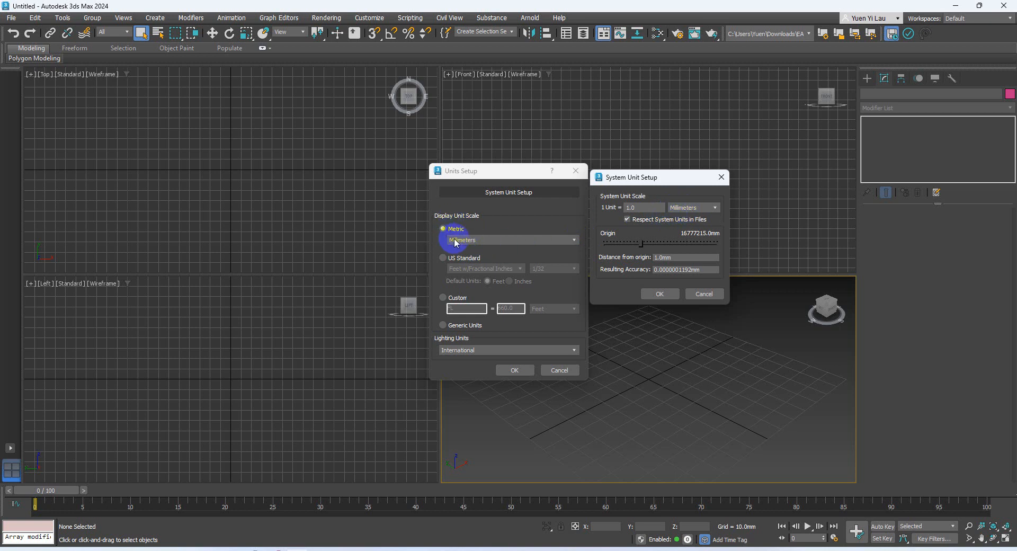
{"action": "left_click", "coordinate": [659, 294]}
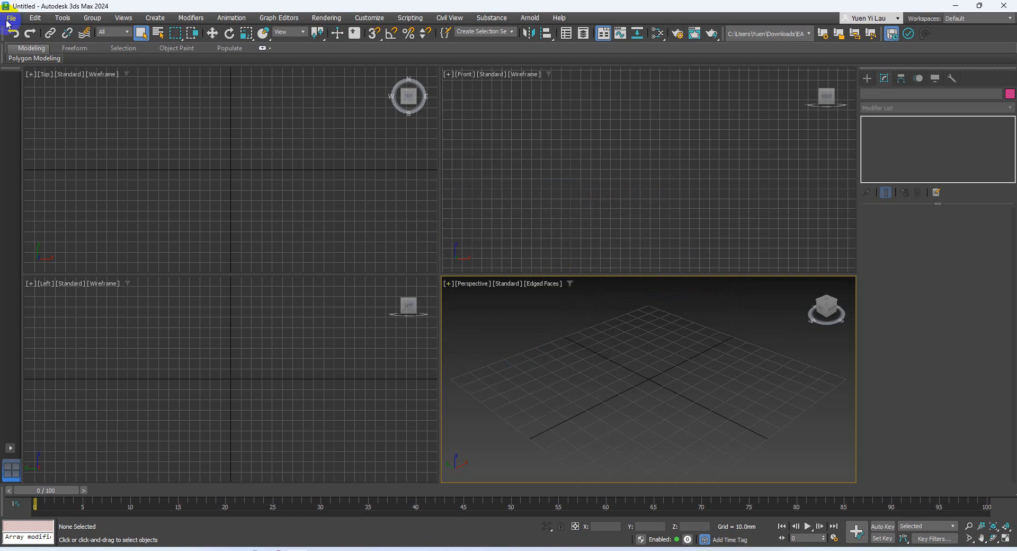
Step: Open the File menu to begin setting the active project folder
{"action": "left_click", "coordinate": [11, 17]}
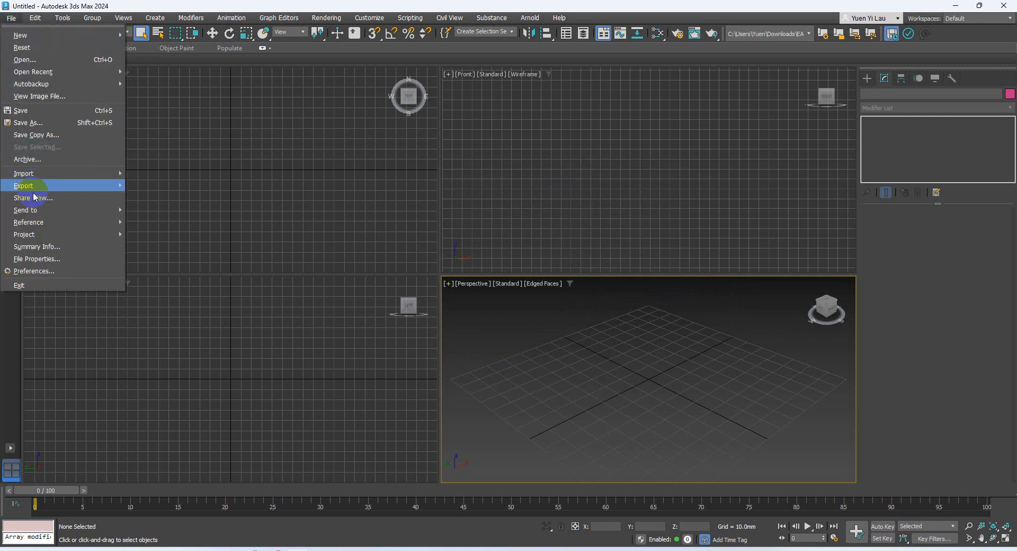
{"action": "mouse_move", "coordinate": [24, 234]}
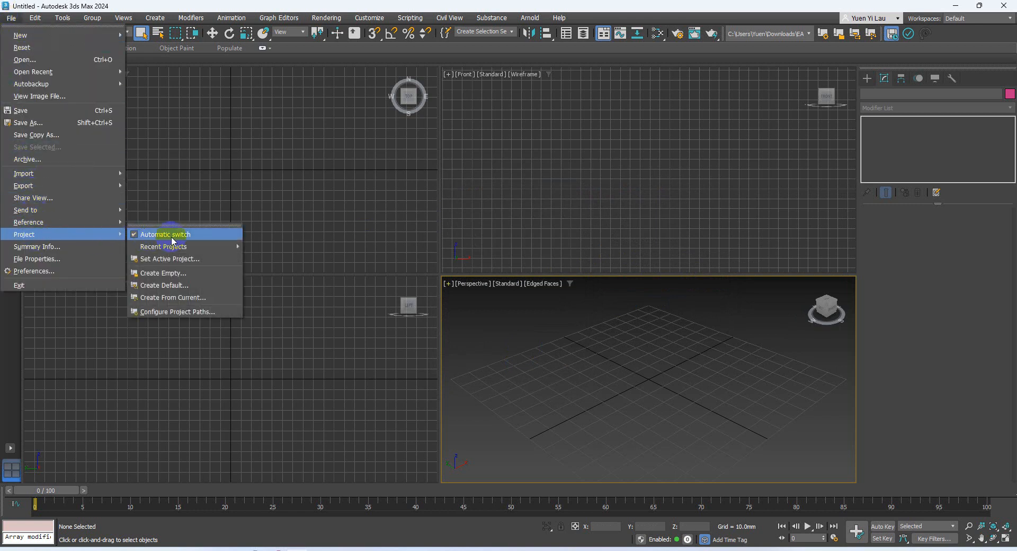
{"action": "mouse_move", "coordinate": [173, 259]}
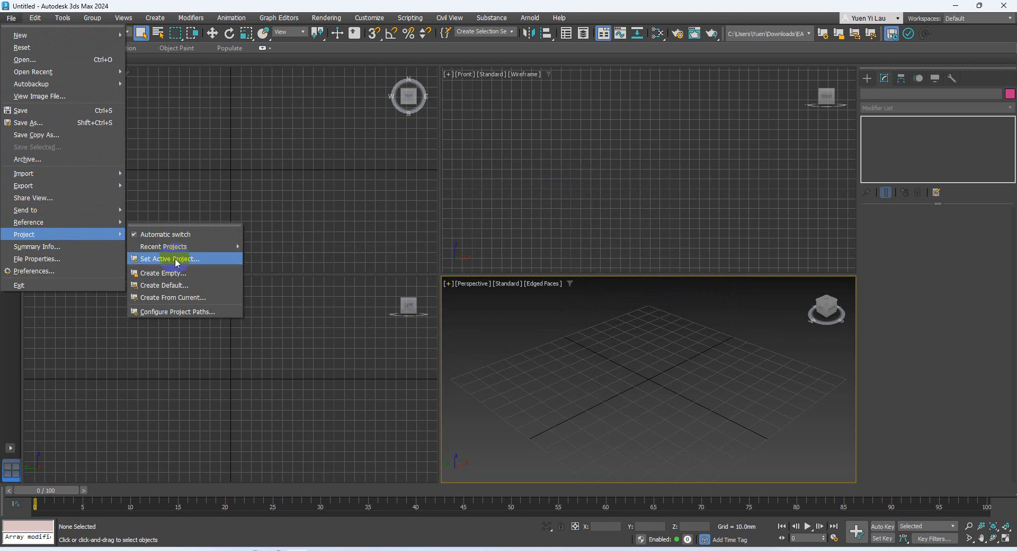
{"action": "mouse_move", "coordinate": [168, 259]}
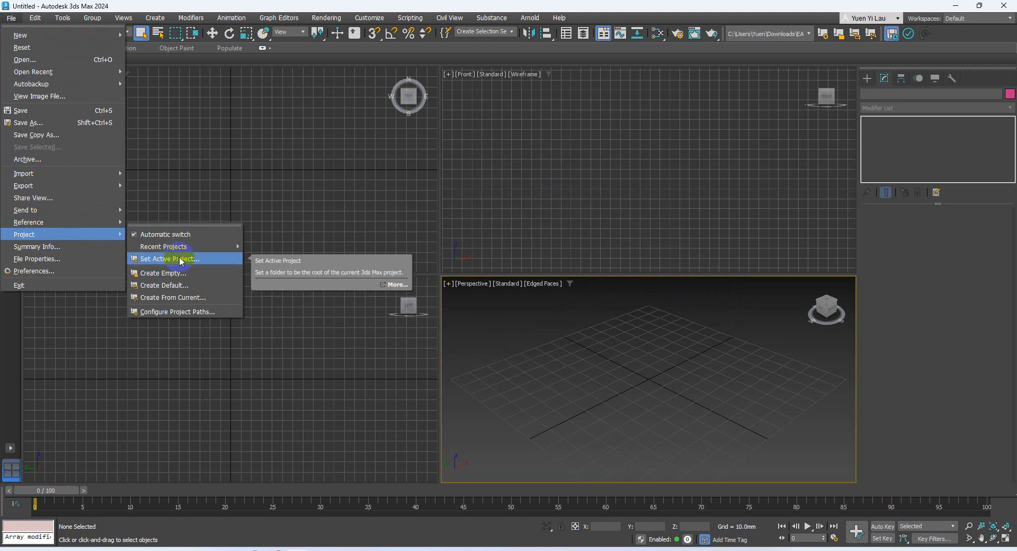
{"action": "mouse_move", "coordinate": [191, 285]}
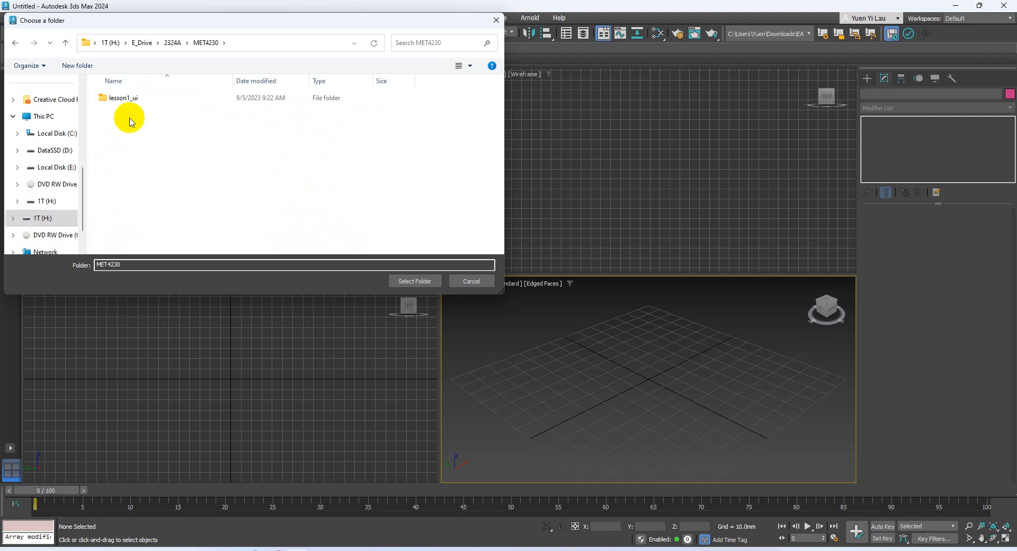
Step: Create a new EA folder inside MET4230, enter it, and select it as the project folder
{"action": "left_click", "coordinate": [78, 65]}
{"action": "type", "text": "EA"}
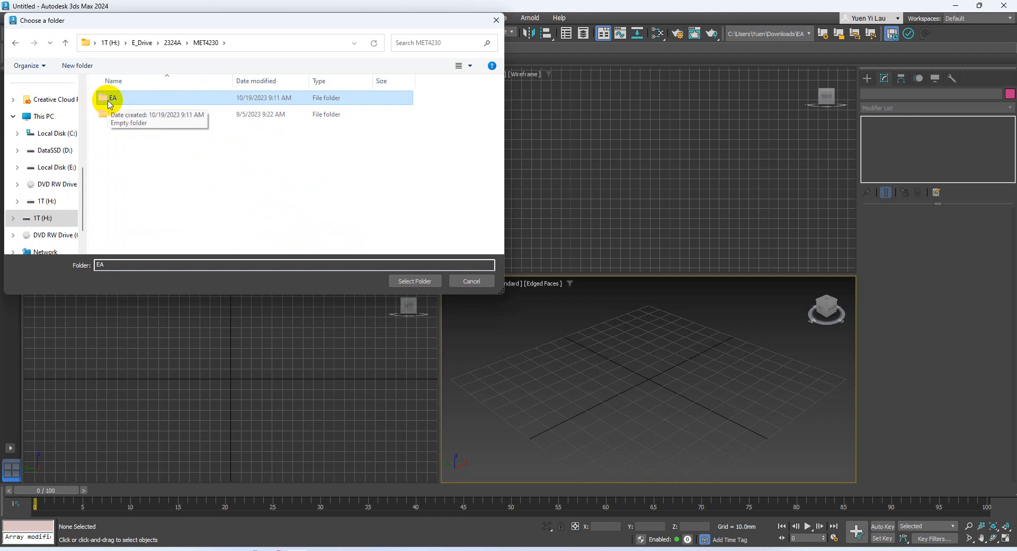
{"action": "double_click", "coordinate": [112, 98]}
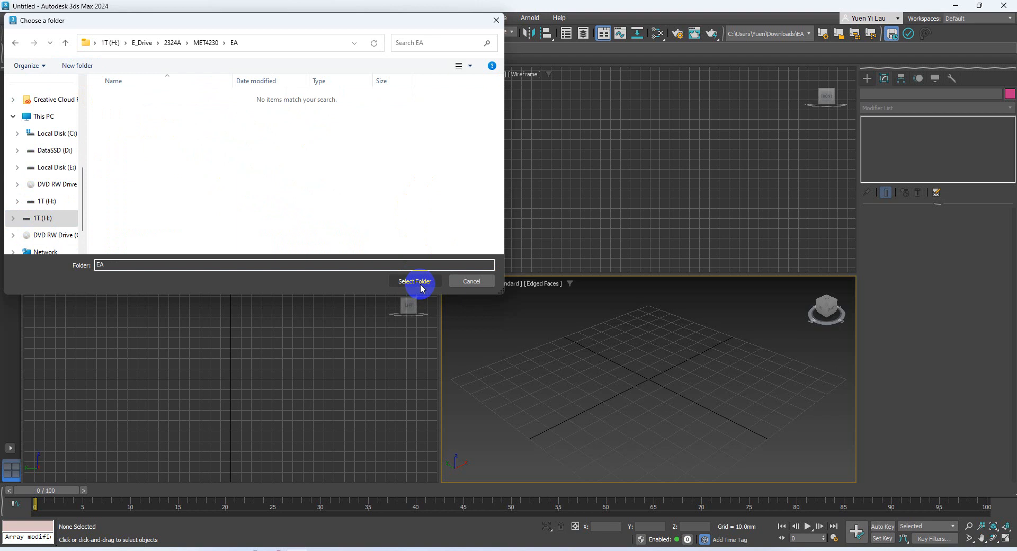
{"action": "left_click", "coordinate": [414, 281]}
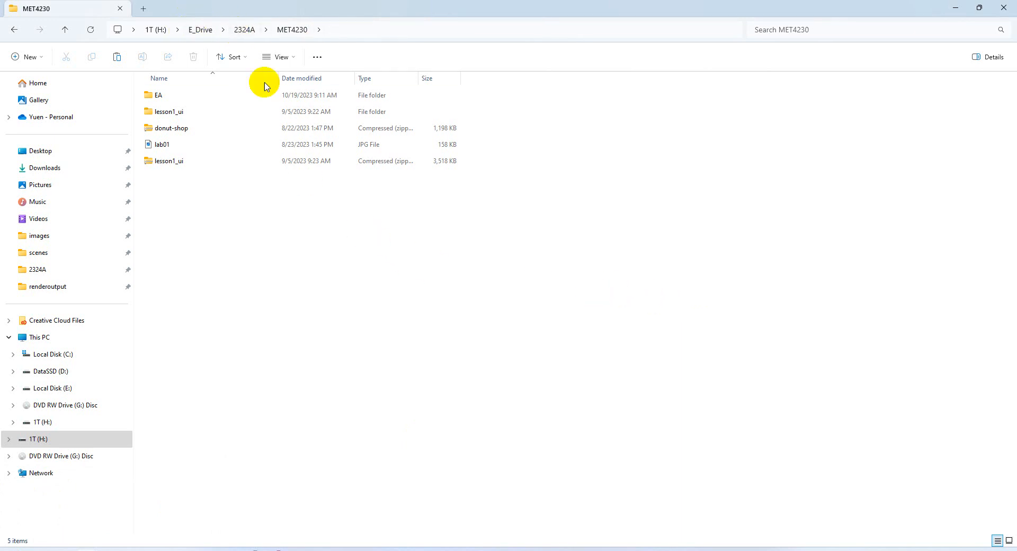
Step: In File Explorer, open the EA project folder and its scenes subfolder
{"action": "left_click", "coordinate": [158, 95]}
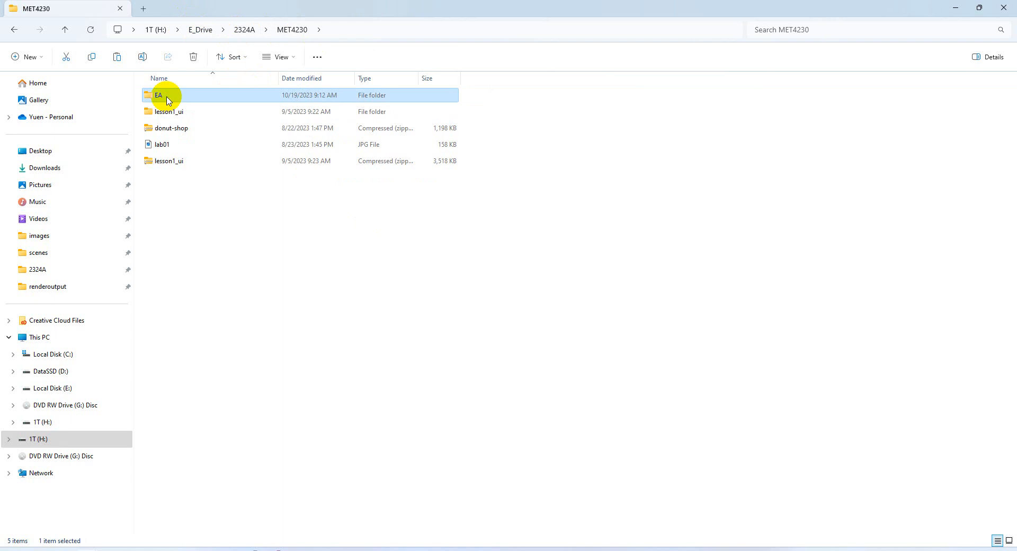
{"action": "double_click", "coordinate": [159, 94]}
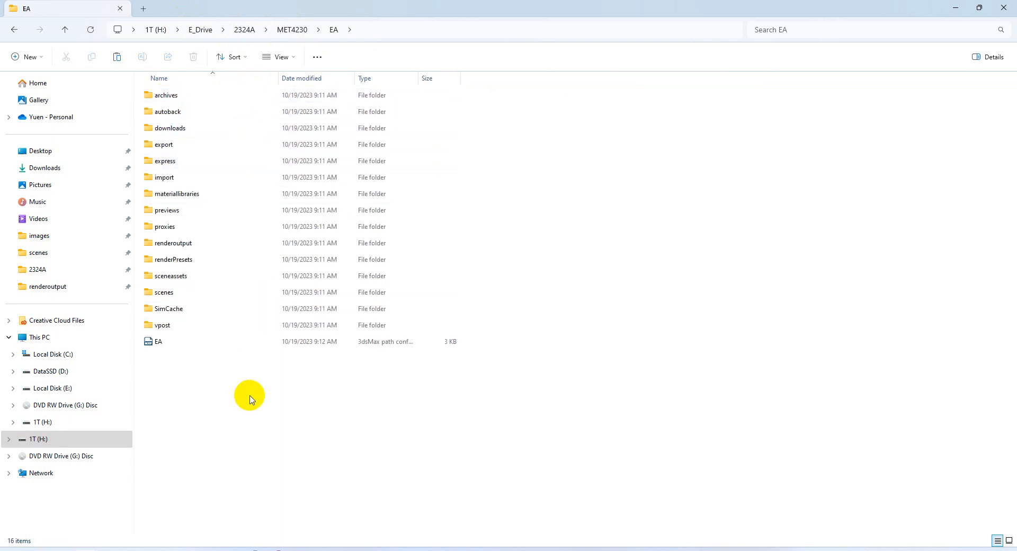
{"action": "mouse_move", "coordinate": [226, 383]}
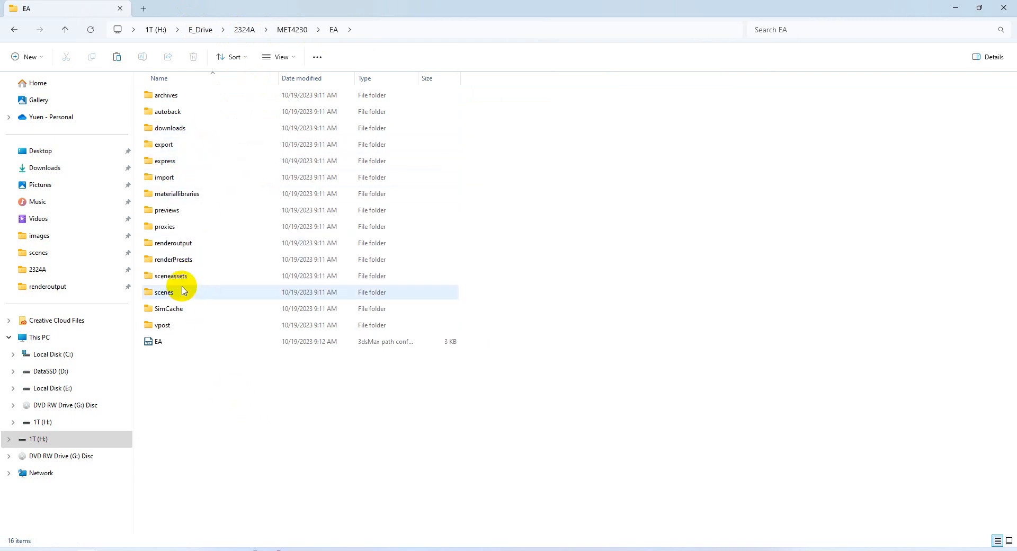
{"action": "left_click", "coordinate": [163, 292]}
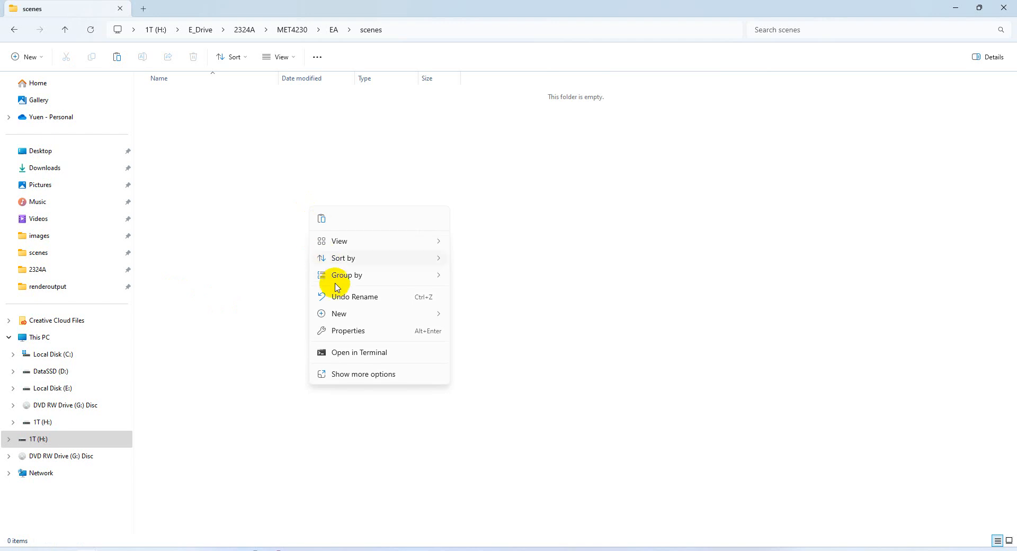
{"action": "mouse_move", "coordinate": [280, 311]}
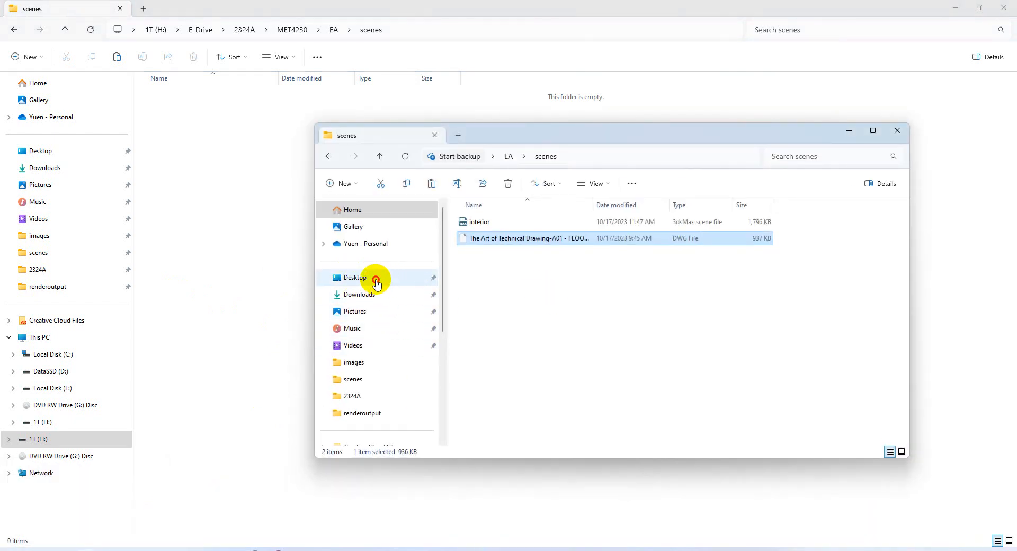
Step: Copy FLOOR PLAN.dwg from the Desktop EA scenes folder to the H: drive scenes folder
{"action": "left_click", "coordinate": [355, 277]}
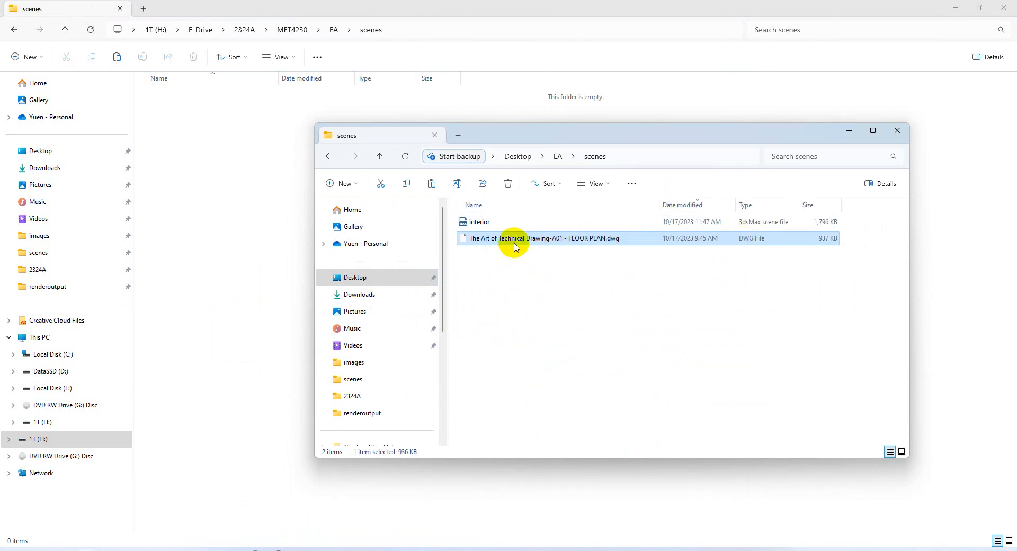
{"action": "mouse_move", "coordinate": [541, 239]}
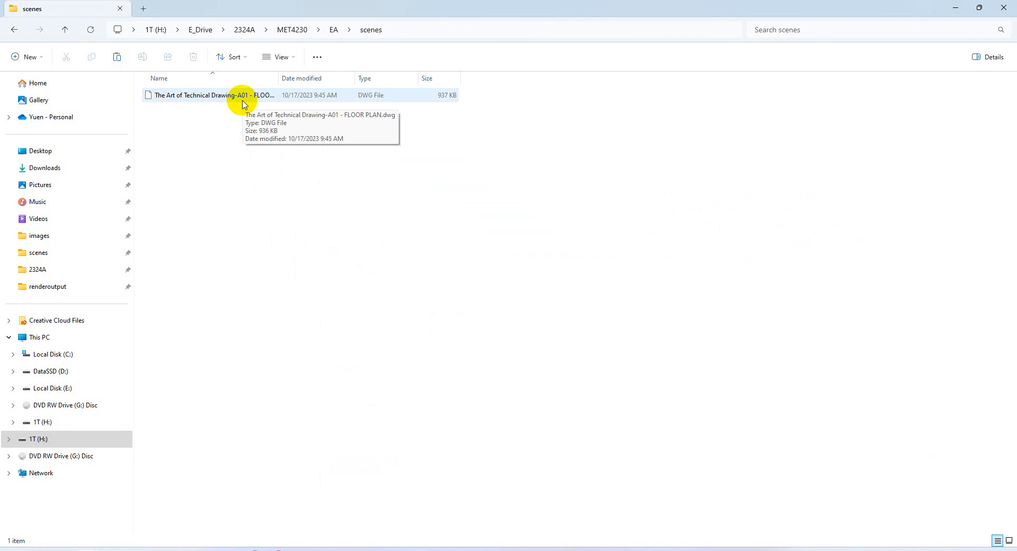
{"action": "mouse_move", "coordinate": [371, 30]}
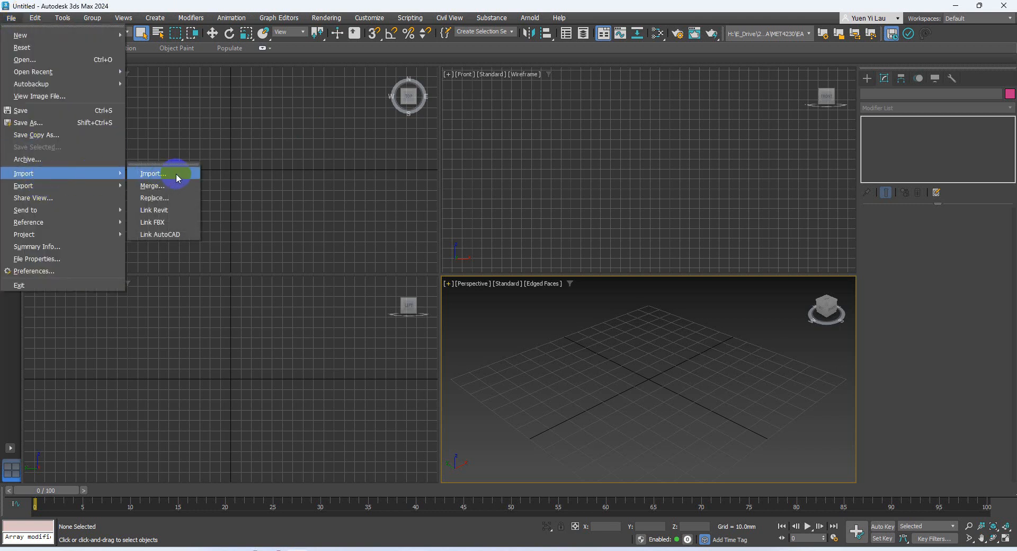
{"action": "mouse_move", "coordinate": [153, 173]}
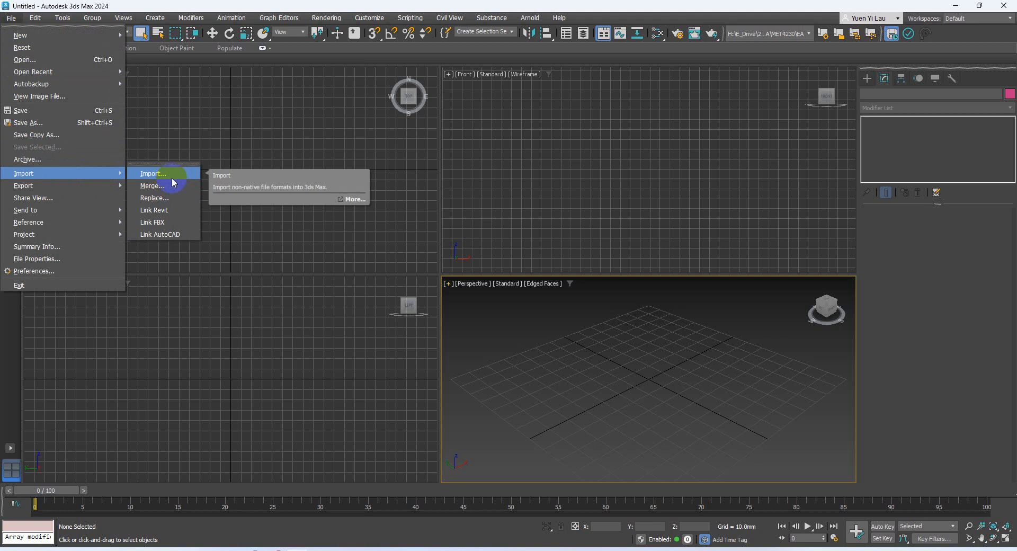
{"action": "mouse_move", "coordinate": [184, 234]}
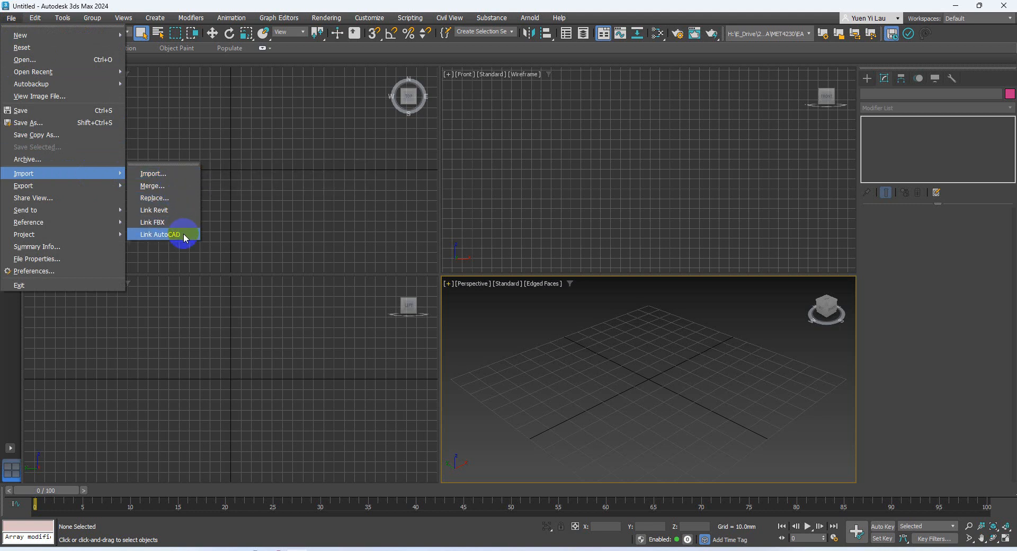
{"action": "mouse_move", "coordinate": [156, 222]}
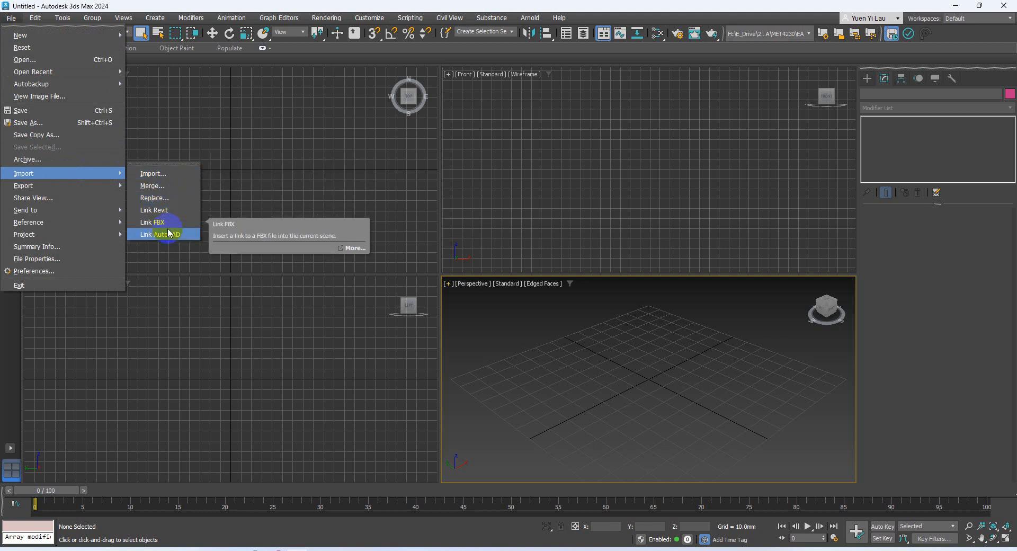
{"action": "mouse_move", "coordinate": [164, 234]}
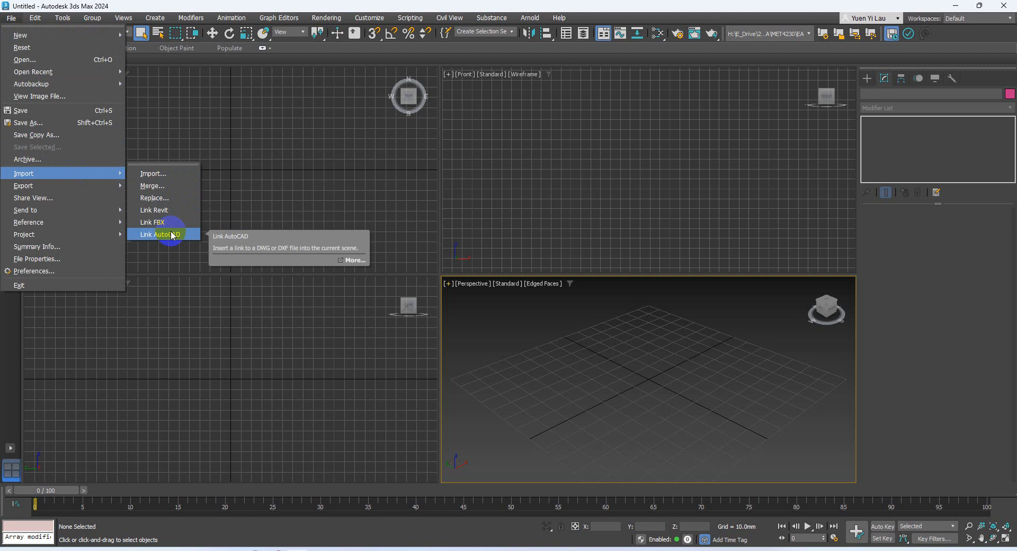
{"action": "mouse_move", "coordinate": [154, 173]}
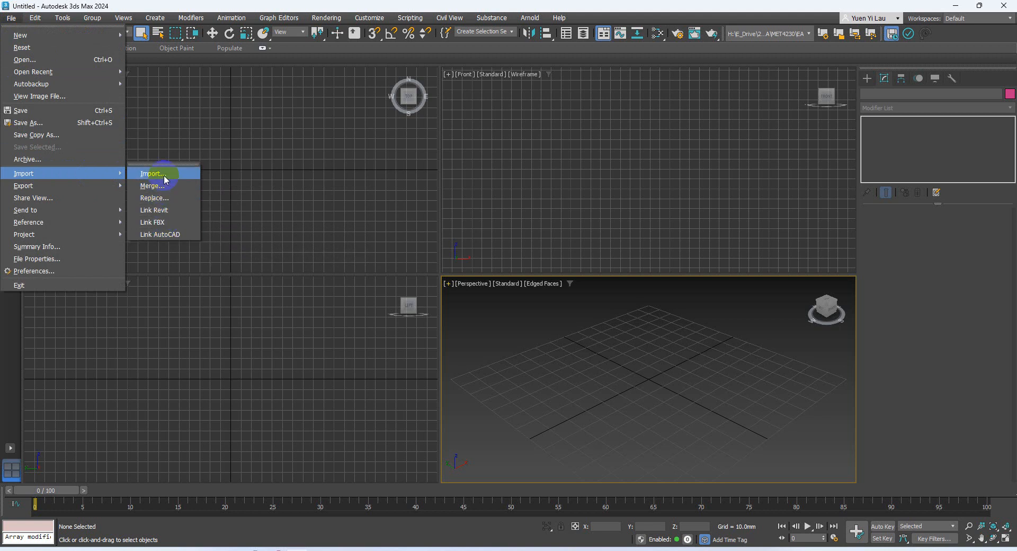
{"action": "mouse_move", "coordinate": [153, 187]}
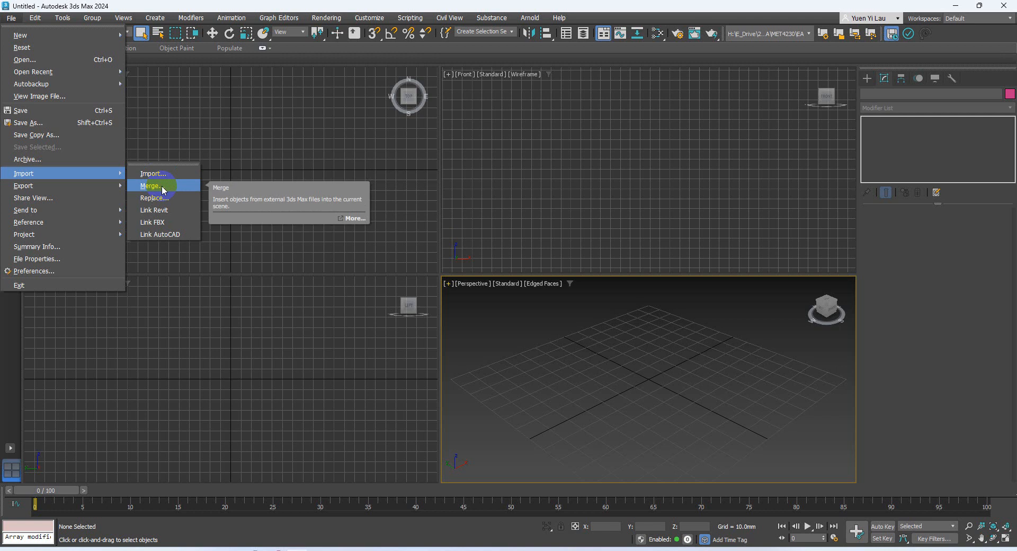
{"action": "mouse_move", "coordinate": [153, 173]}
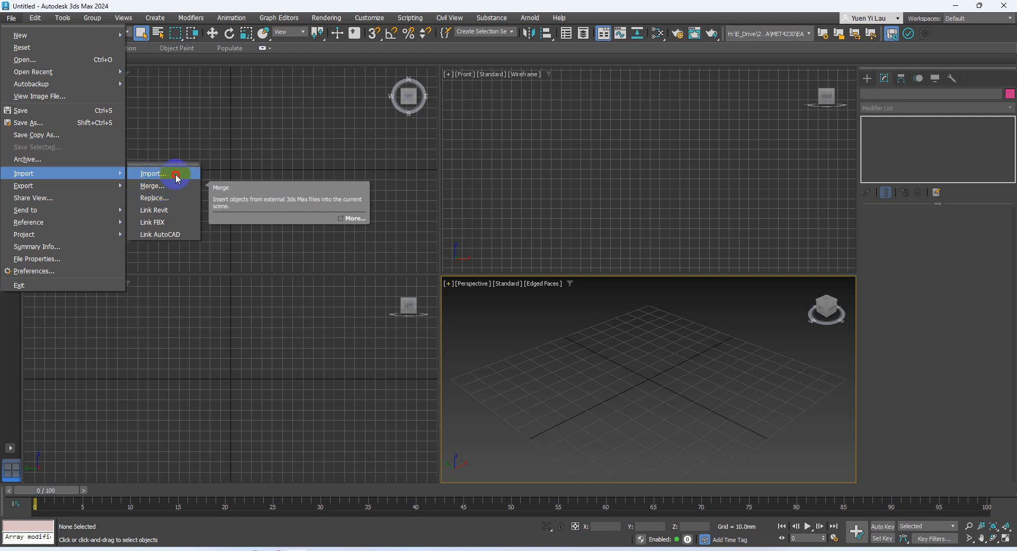
Step: Import FLOOR PLAN.dwg, accepting the default AutoCAD DWG/DXF import options
{"action": "left_click", "coordinate": [152, 173]}
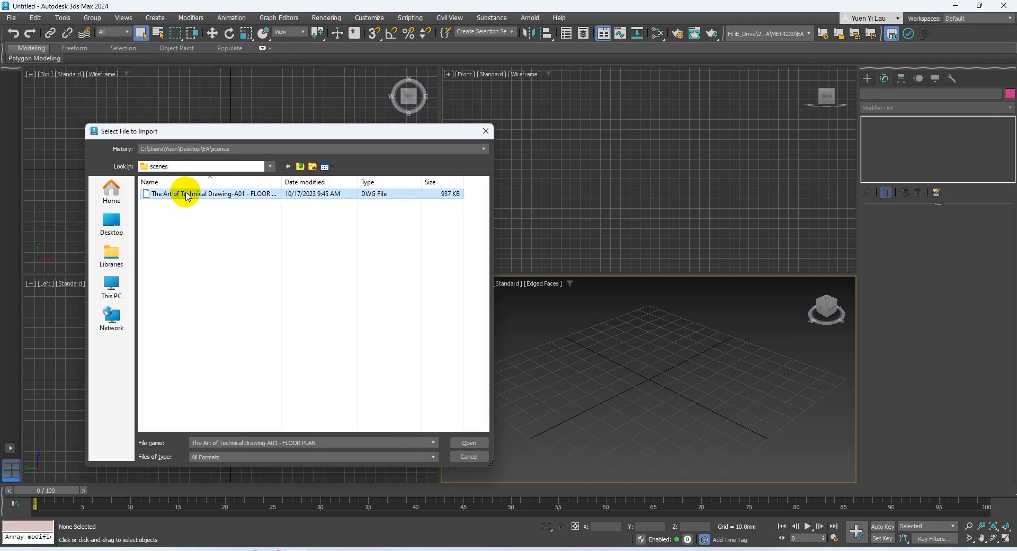
{"action": "left_click", "coordinate": [468, 443]}
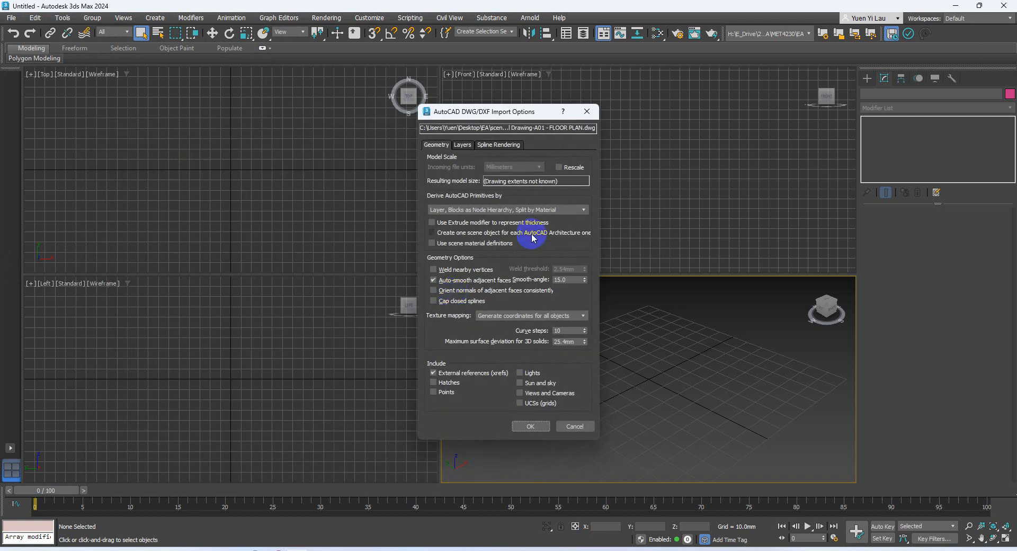
{"action": "left_click", "coordinate": [530, 425]}
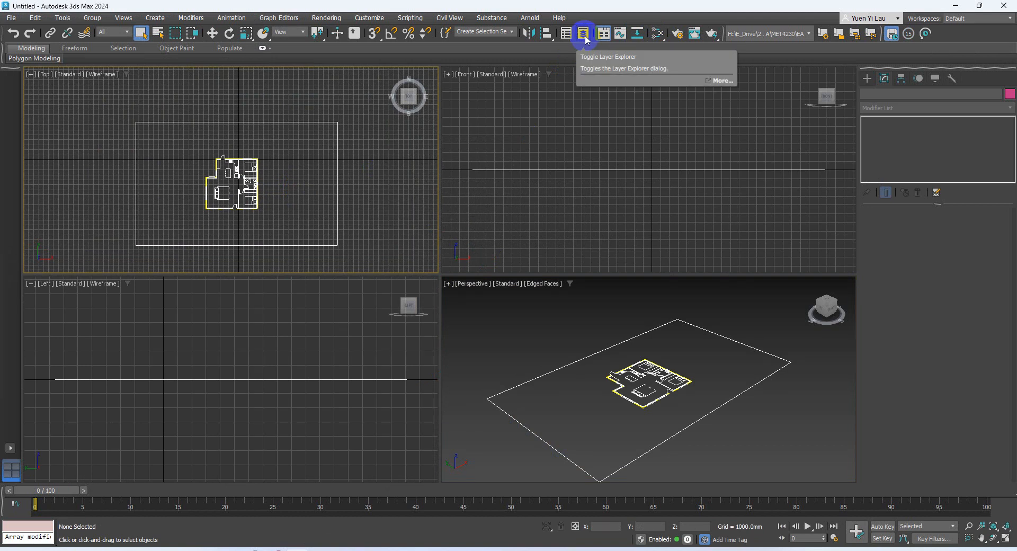
Step: Open the Layer Explorer, widen and raise its window, and unhide WALL - INTERNAL
{"action": "left_click", "coordinate": [583, 33]}
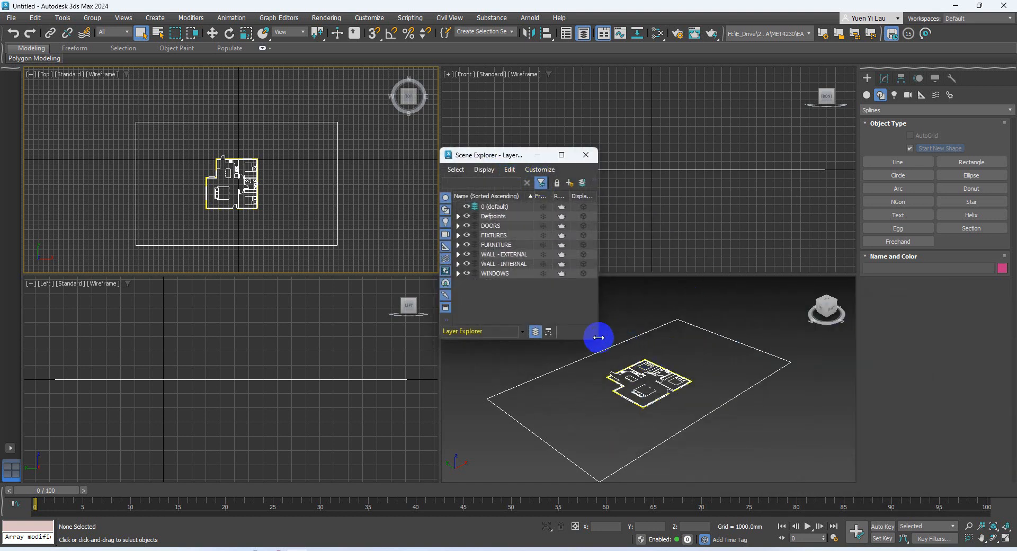
{"action": "left_click_drag", "start_coordinate": [597, 337], "coordinate": [841, 337]}
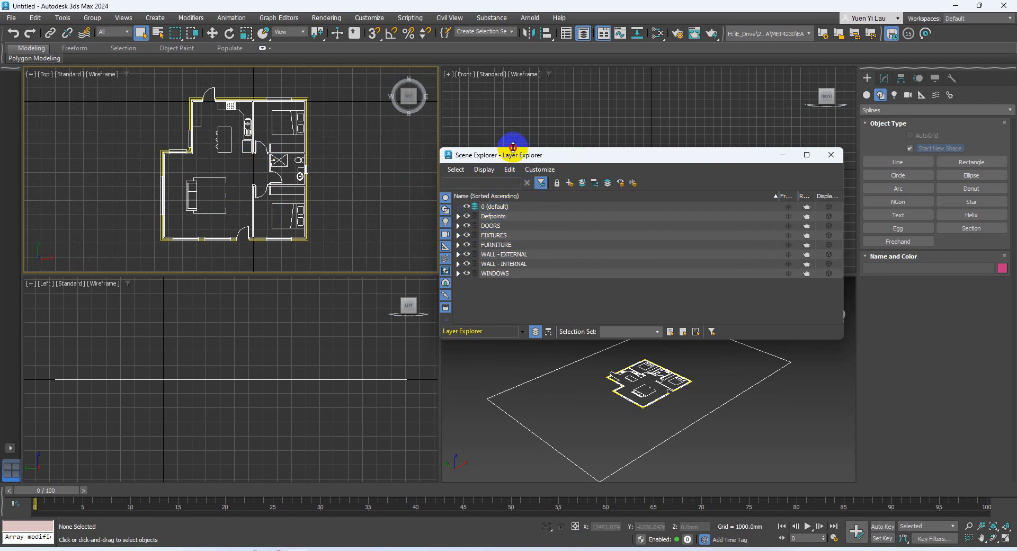
{"action": "left_click_drag", "start_coordinate": [497, 155], "coordinate": [496, 90]}
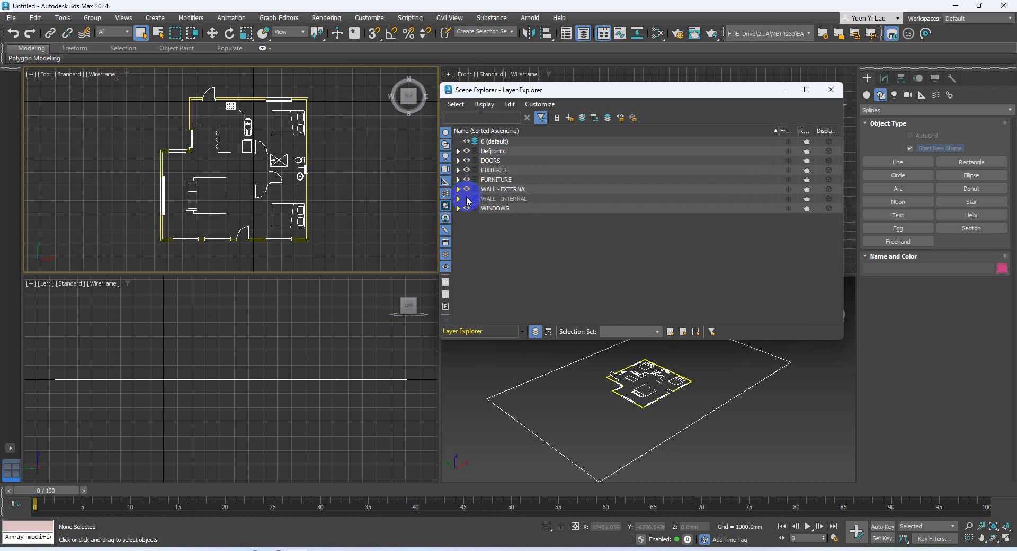
{"action": "left_click", "coordinate": [465, 198]}
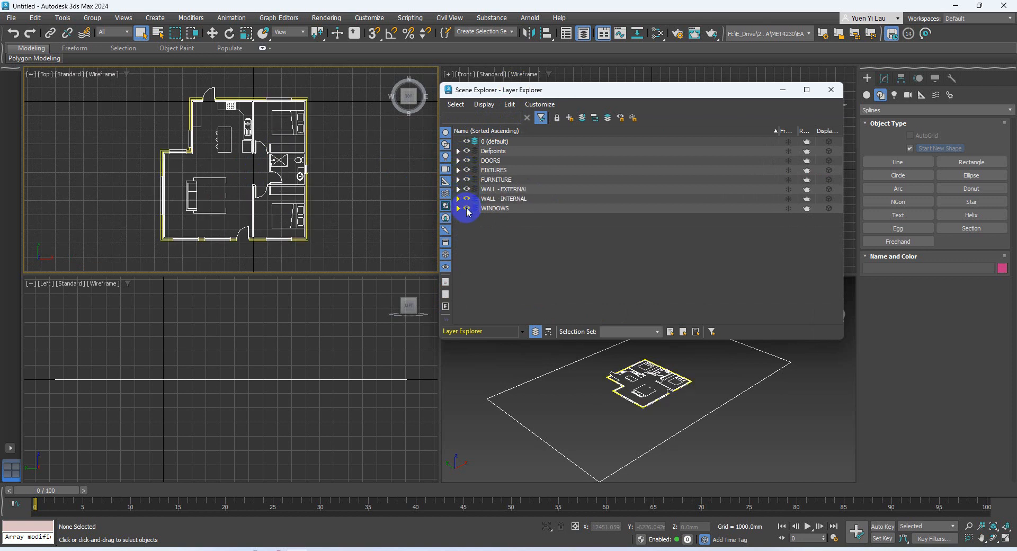
{"action": "left_click", "coordinate": [495, 170]}
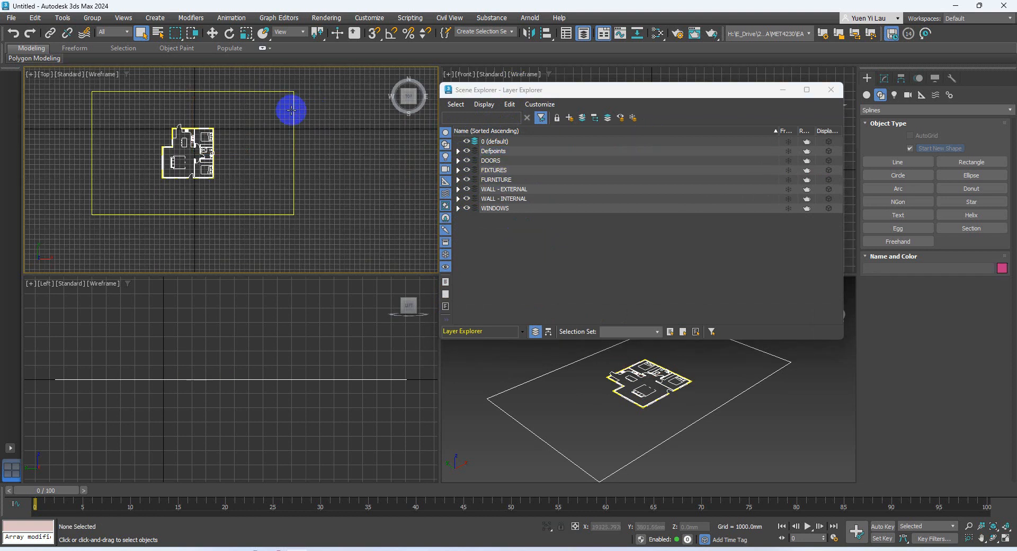
{"action": "left_click", "coordinate": [493, 150]}
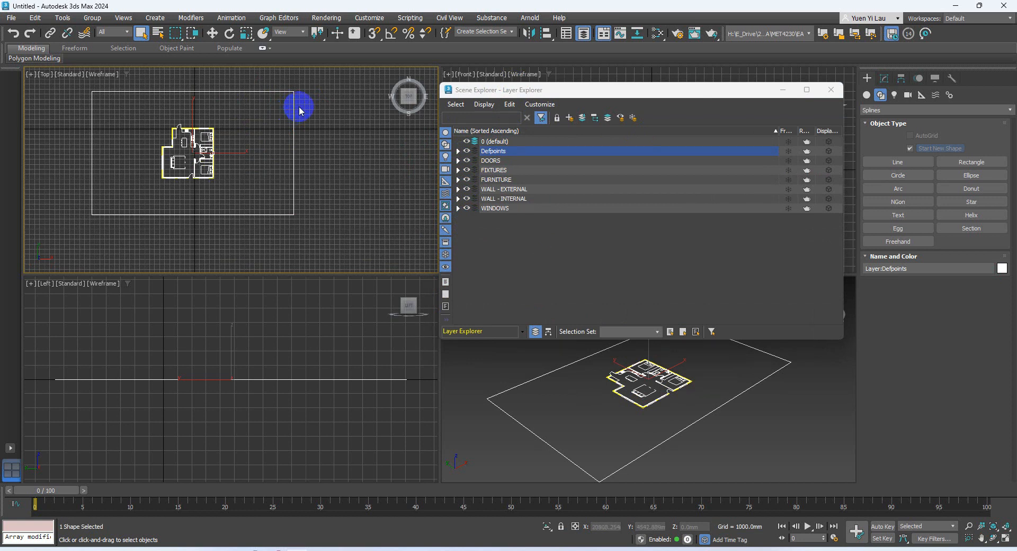
{"action": "mouse_move", "coordinate": [299, 125]}
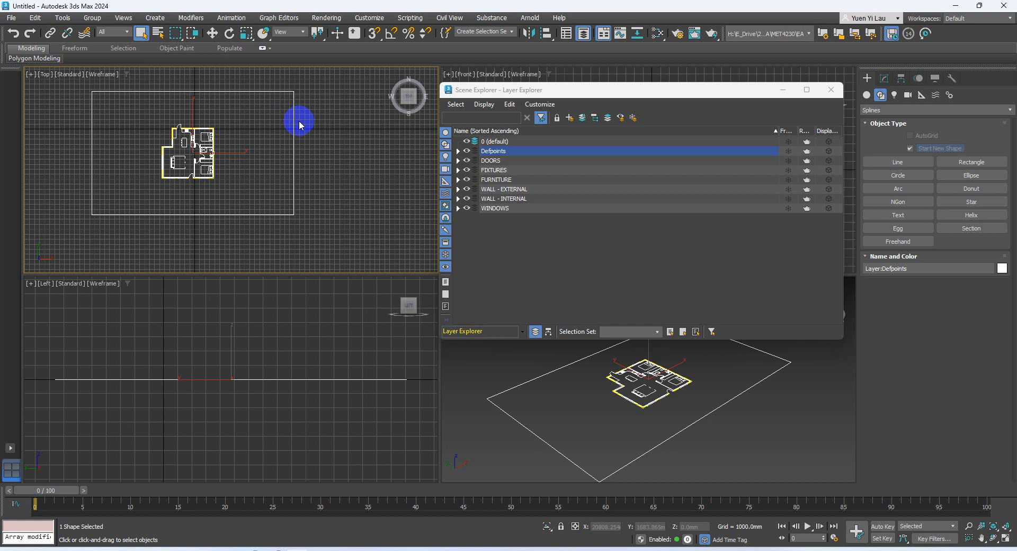
{"action": "mouse_move", "coordinate": [291, 117]}
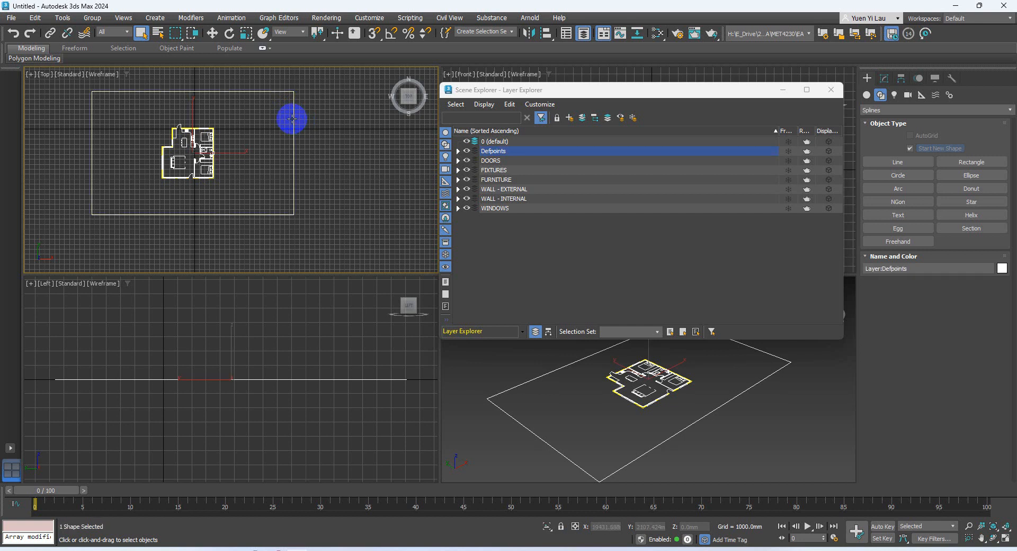
{"action": "left_click", "coordinate": [337, 161]}
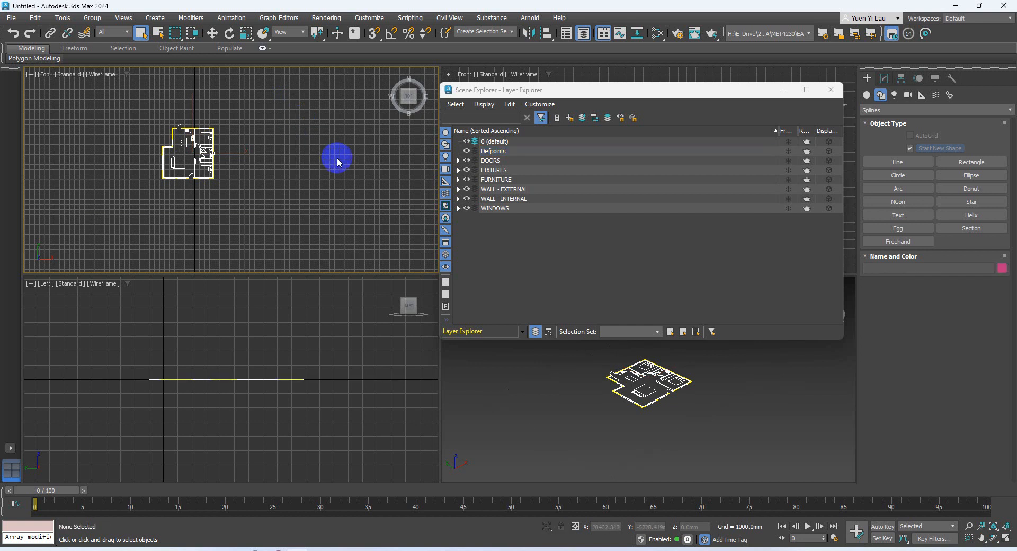
{"action": "left_click", "coordinate": [494, 150]}
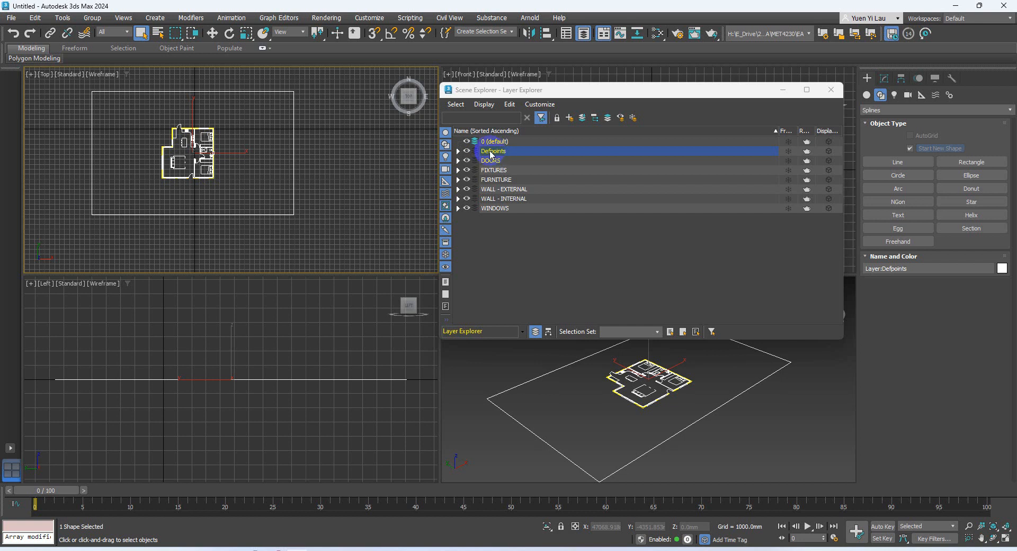
{"action": "left_click", "coordinate": [458, 150]}
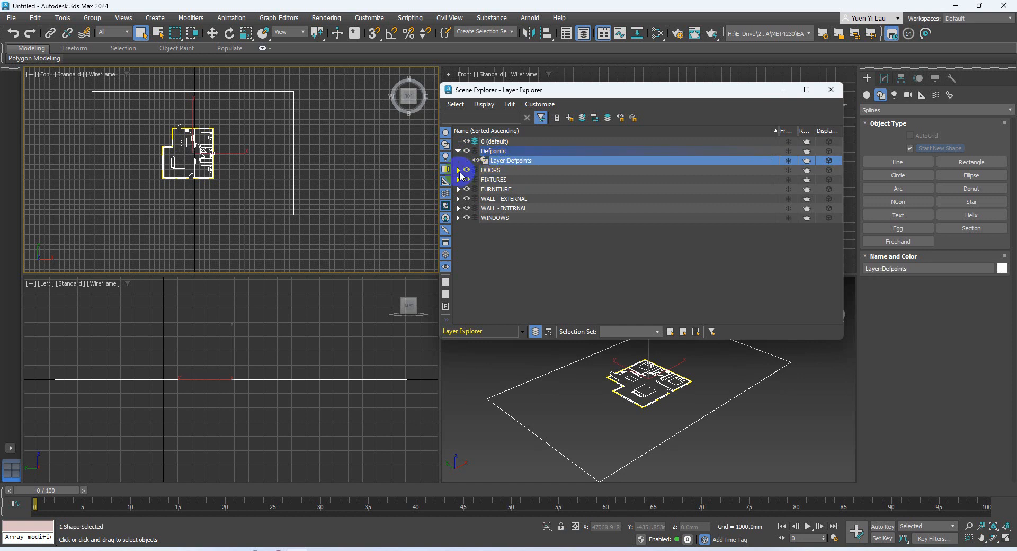
Step: Inspect the 820 DOOR1 blocks and DOORS shapes near the bathroom, then browse FIXTURES
{"action": "left_click", "coordinate": [457, 170]}
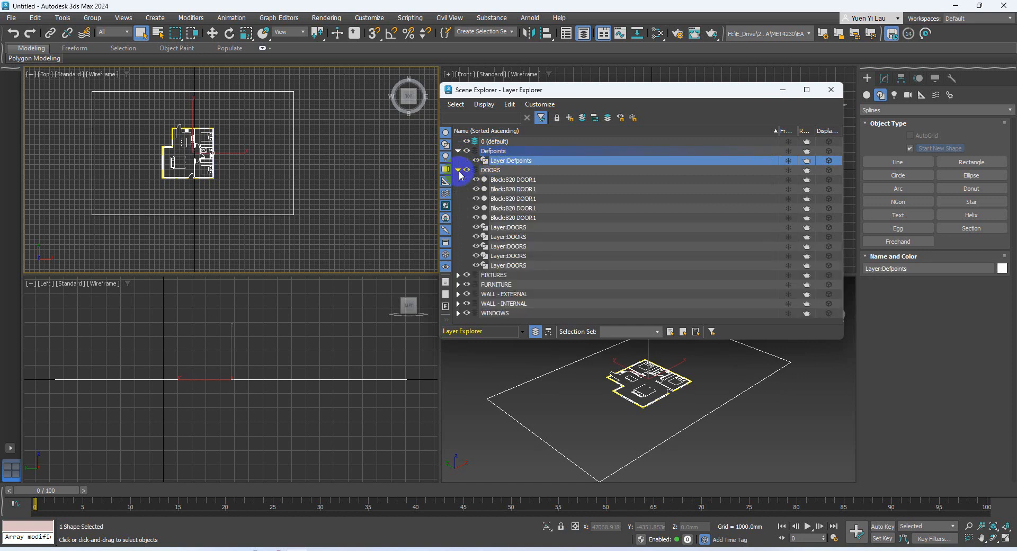
{"action": "left_click", "coordinate": [512, 170]}
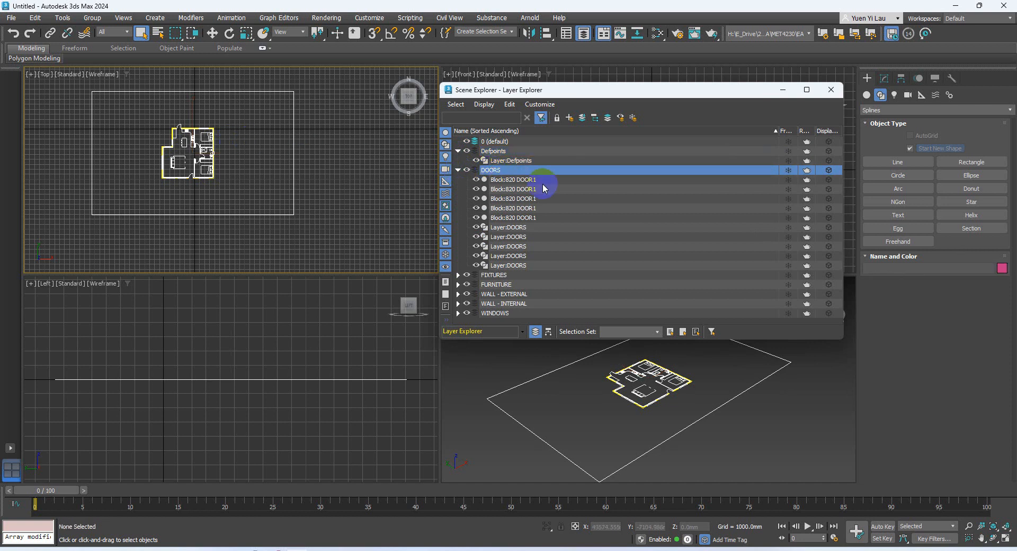
{"action": "left_click", "coordinate": [512, 218]}
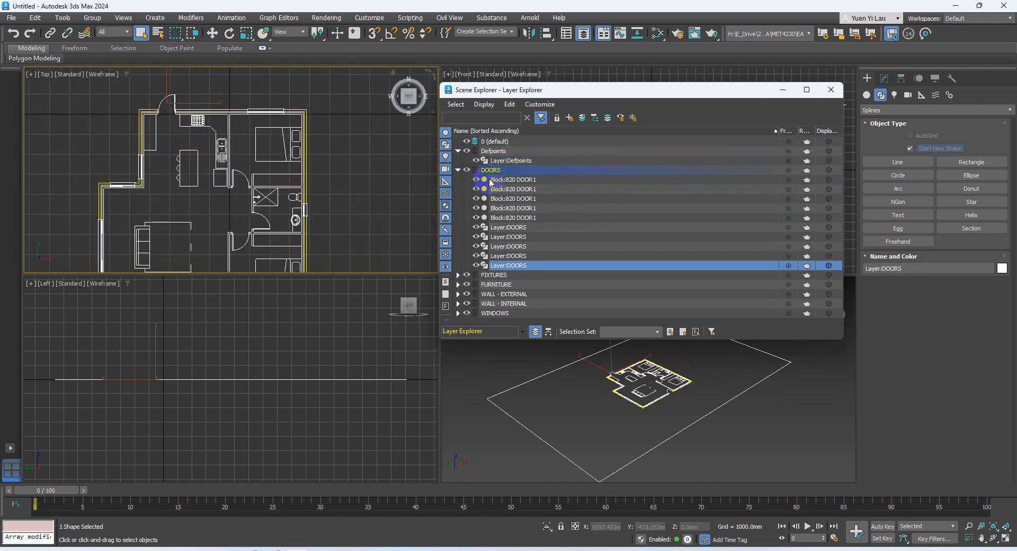
{"action": "left_click", "coordinate": [512, 208]}
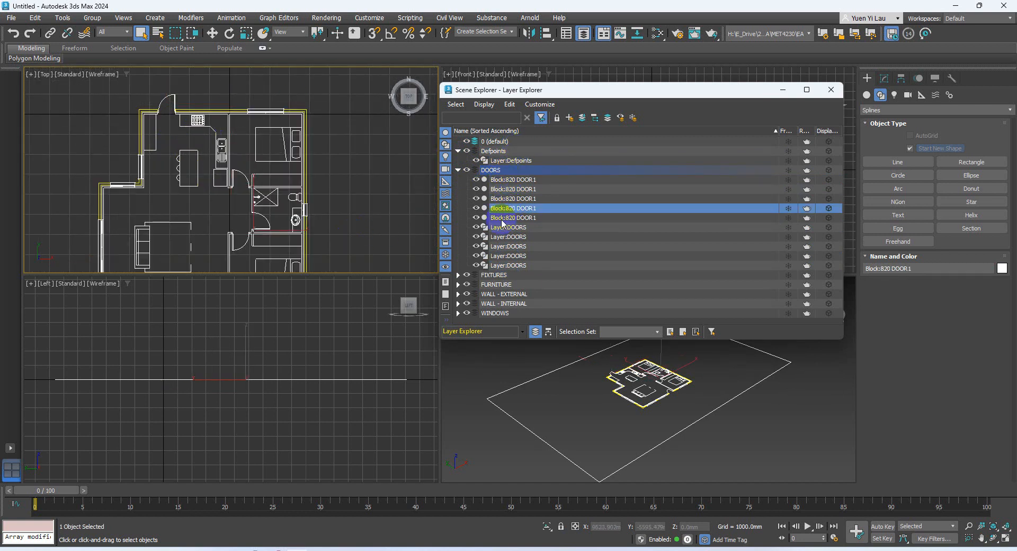
{"action": "left_click", "coordinate": [508, 228]}
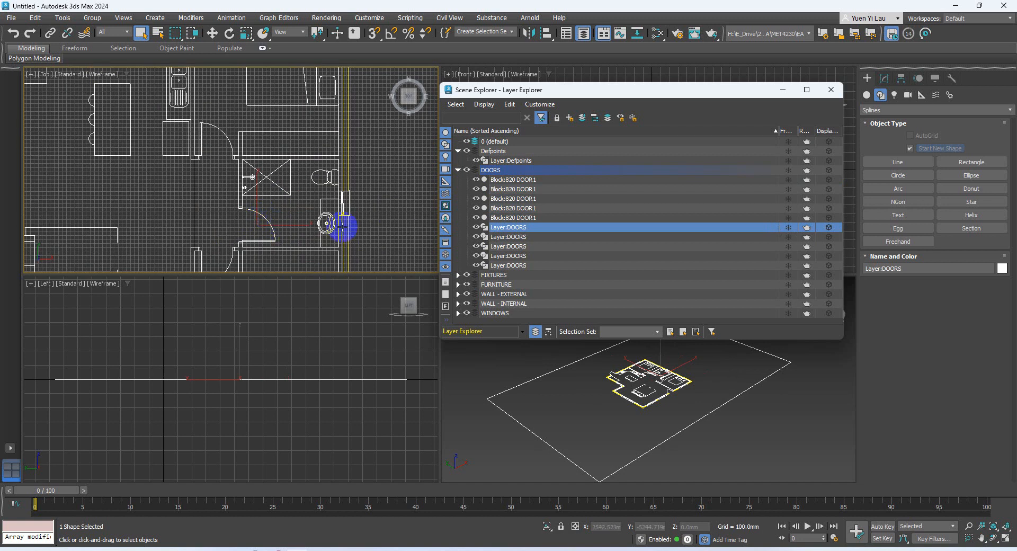
{"action": "left_click_drag", "start_coordinate": [341, 224], "coordinate": [265, 207]}
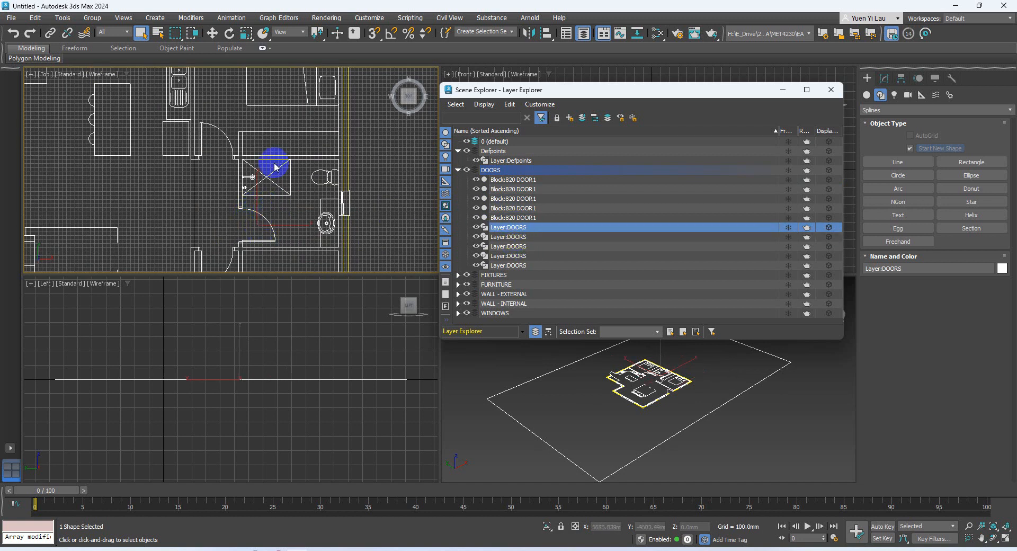
{"action": "left_click_drag", "start_coordinate": [273, 165], "coordinate": [303, 188]}
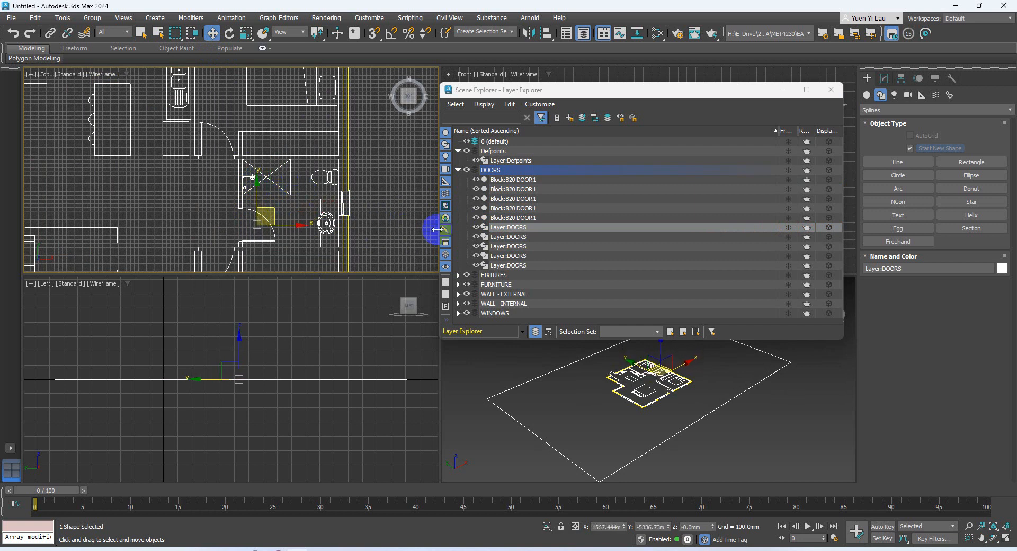
{"action": "left_click", "coordinate": [508, 246]}
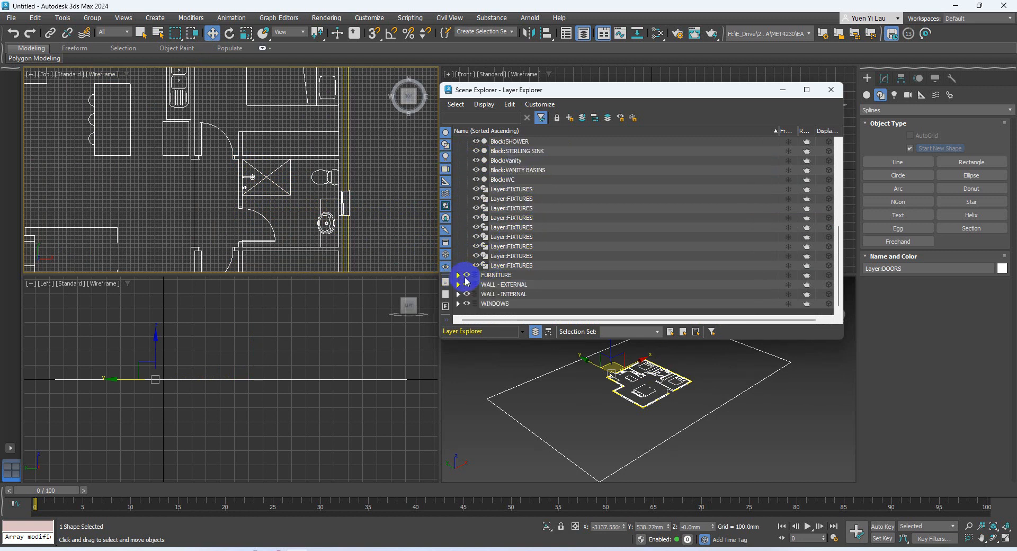
{"action": "left_click", "coordinate": [457, 142]}
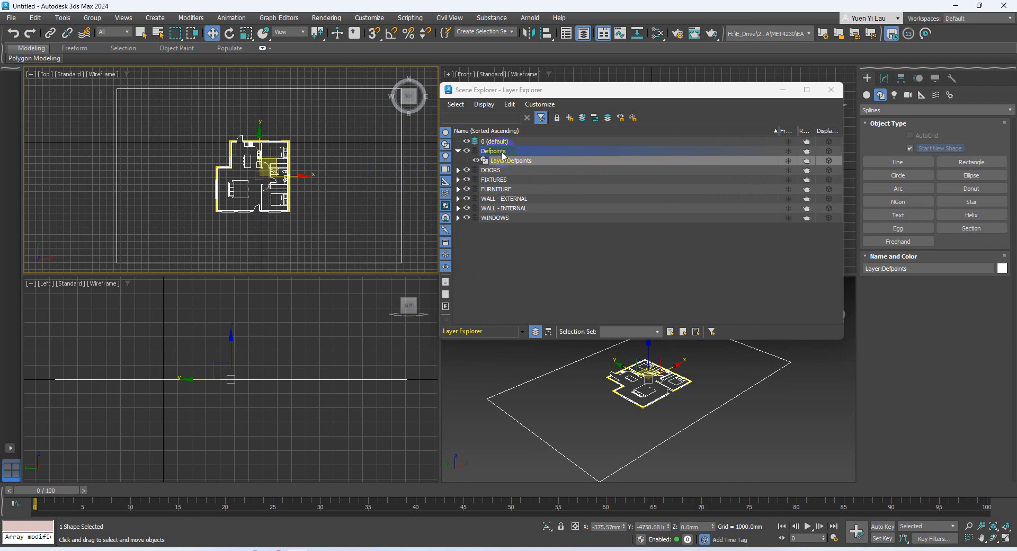
Step: Delete the Defpoints boundary shape and select the now-empty Defpoints layer
{"action": "right_click", "coordinate": [511, 160]}
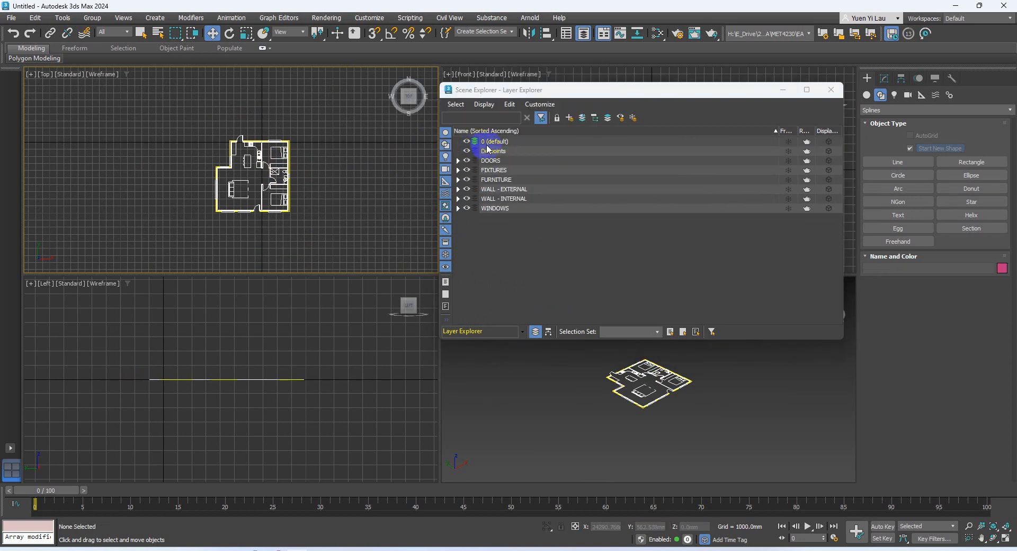
{"action": "left_click", "coordinate": [494, 151]}
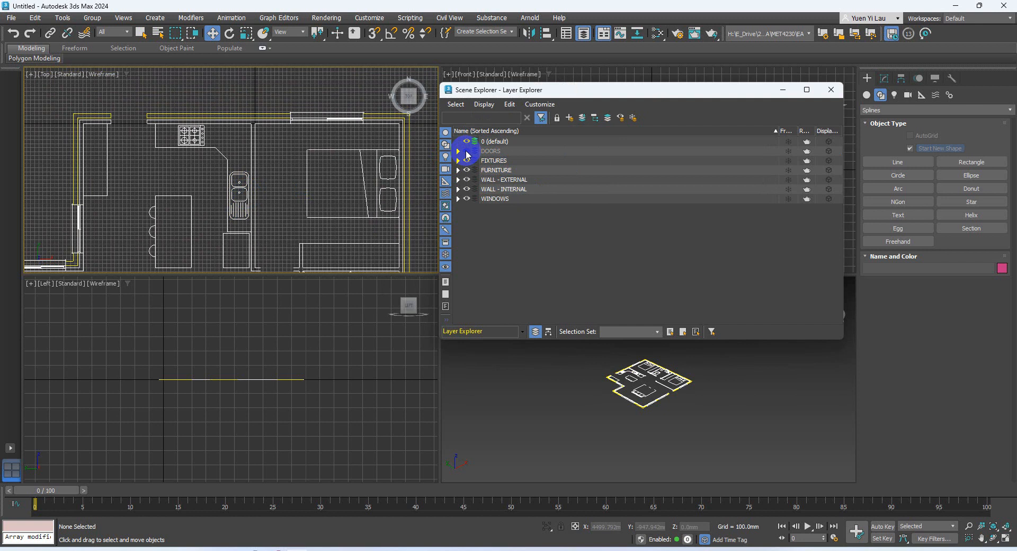
Step: Hide and re-show the DOORS layer, make FIXTURES active, and switch to Standard Primitives
{"action": "left_click", "coordinate": [466, 151]}
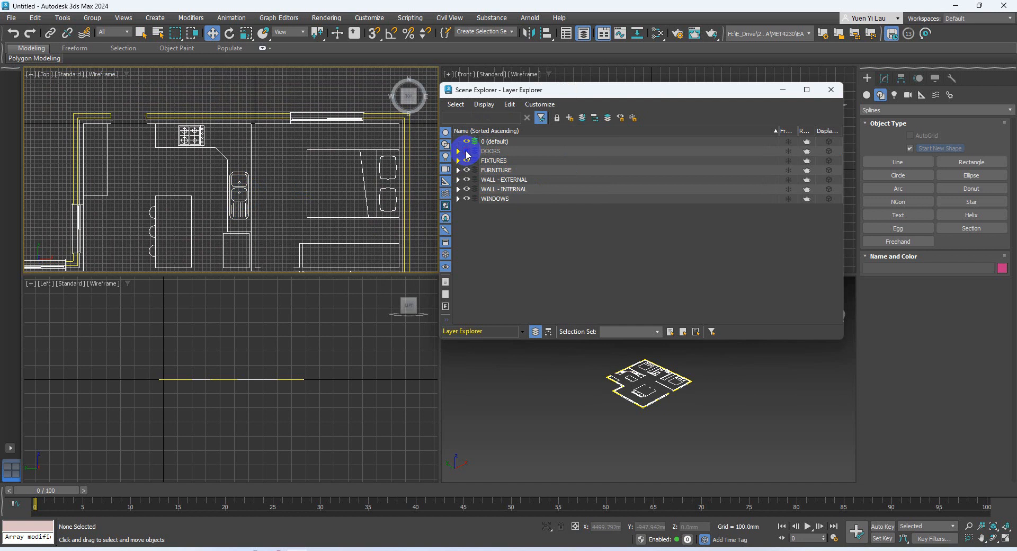
{"action": "left_click", "coordinate": [465, 150]}
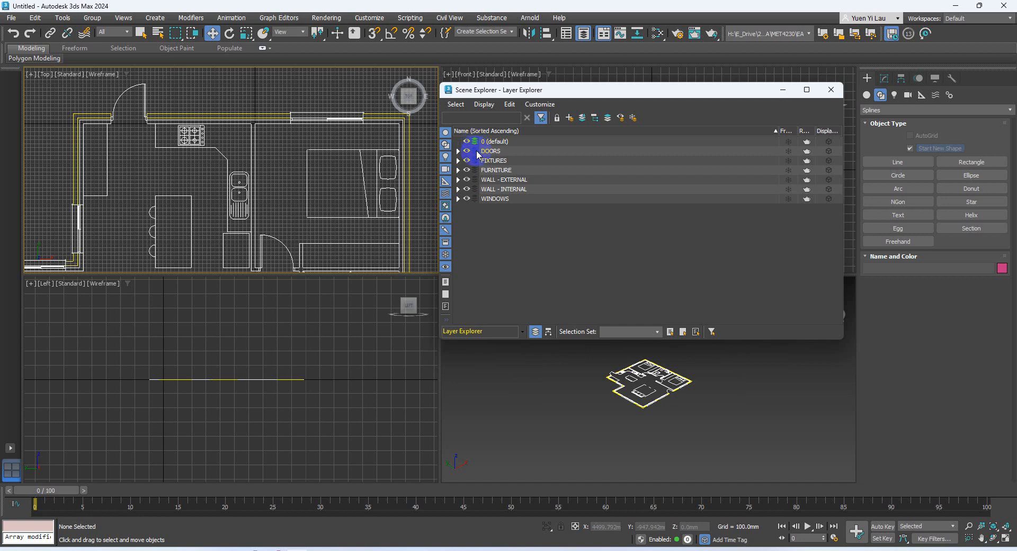
{"action": "left_click", "coordinate": [495, 142]}
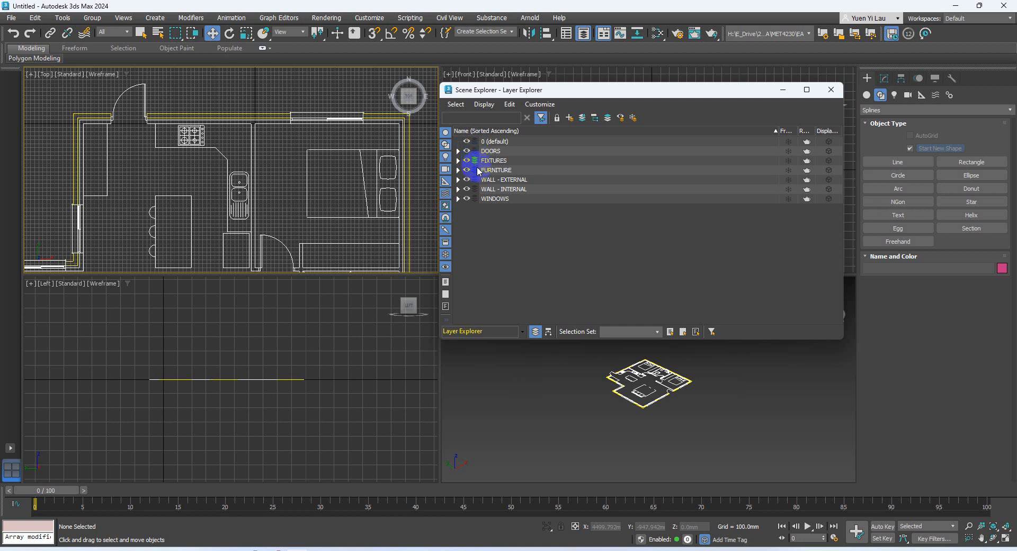
{"action": "left_click", "coordinate": [495, 142]}
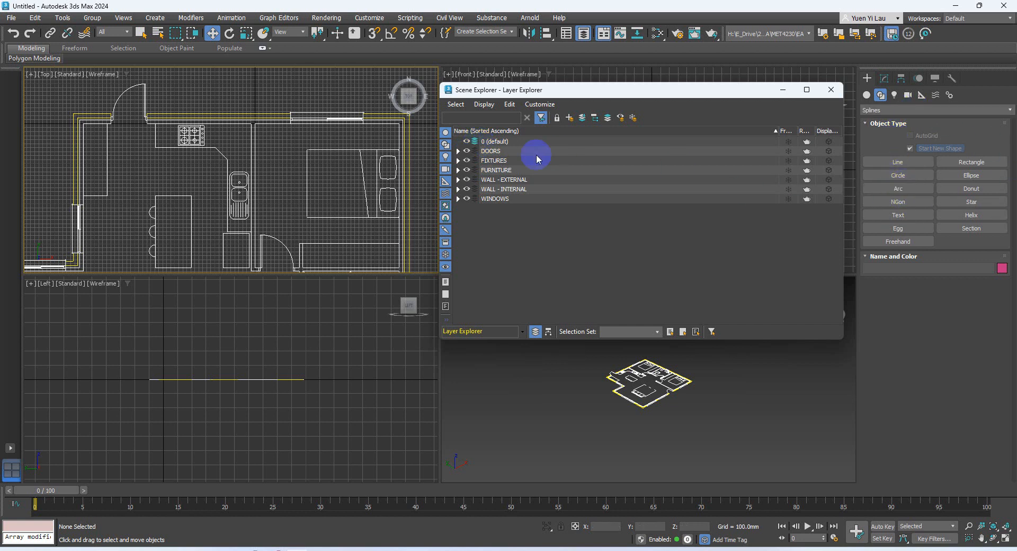
{"action": "left_click", "coordinate": [495, 141]}
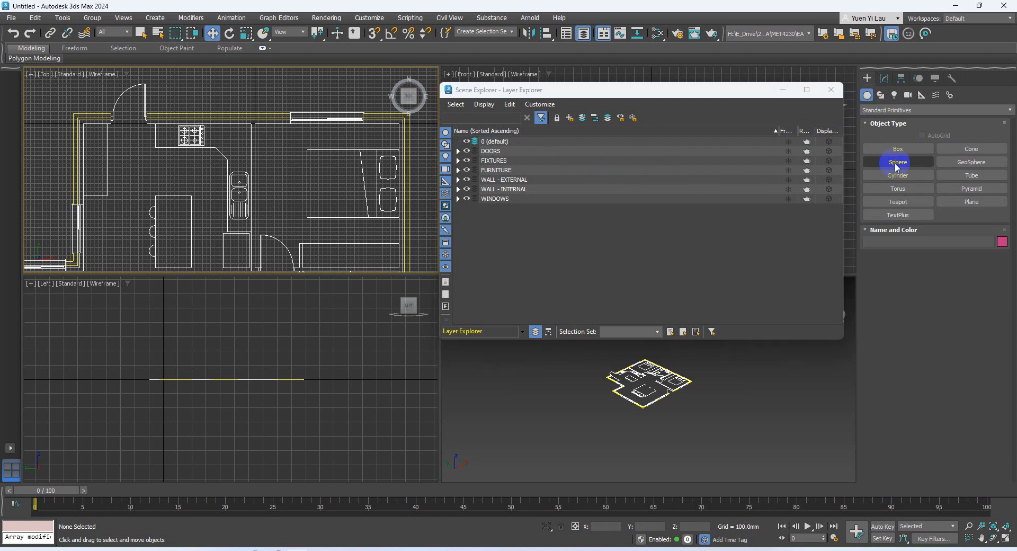
Step: Create Sphere001 over the kitchen, expand the default layer, and select DOORS with the sphere
{"action": "left_click", "coordinate": [898, 161]}
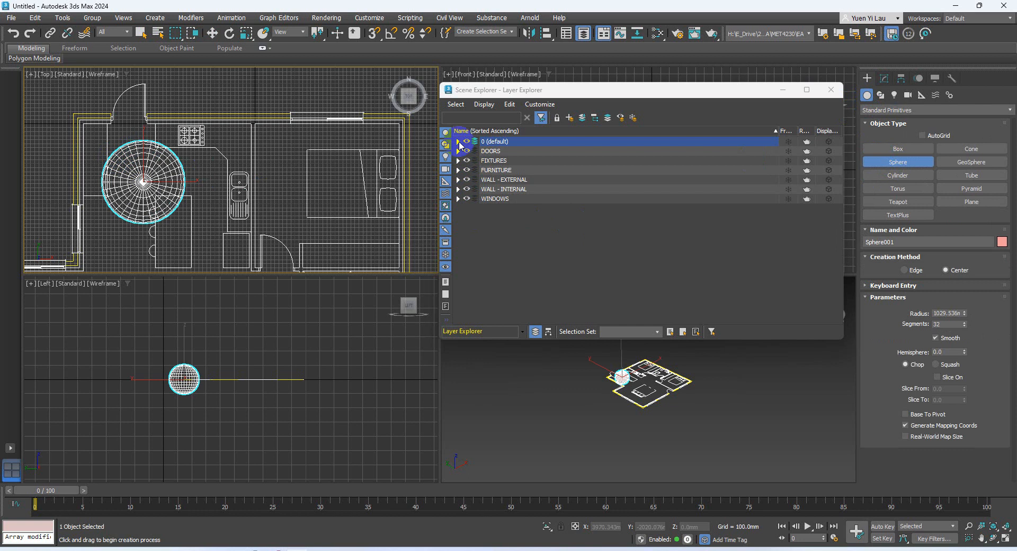
{"action": "left_click", "coordinate": [457, 141]}
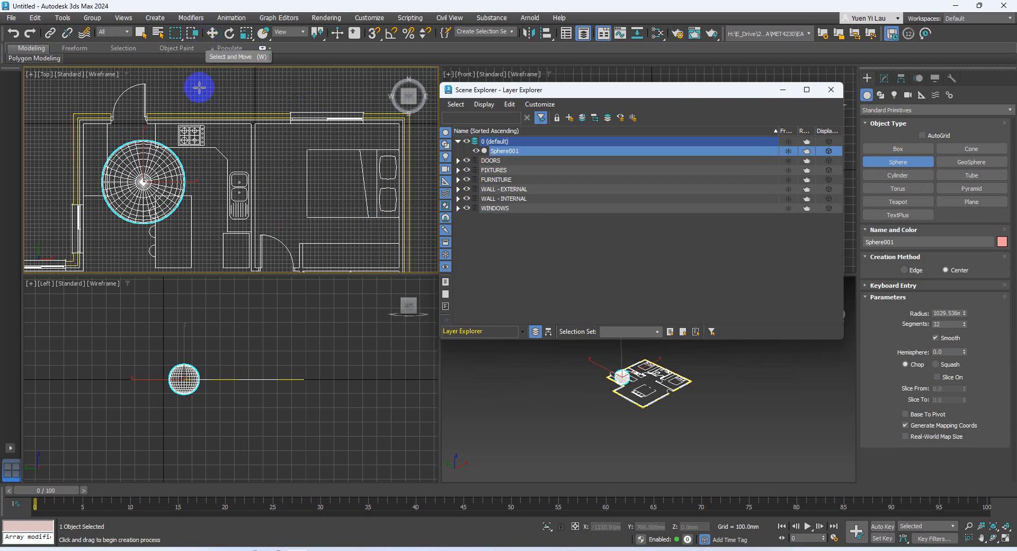
{"action": "left_click", "coordinate": [212, 33]}
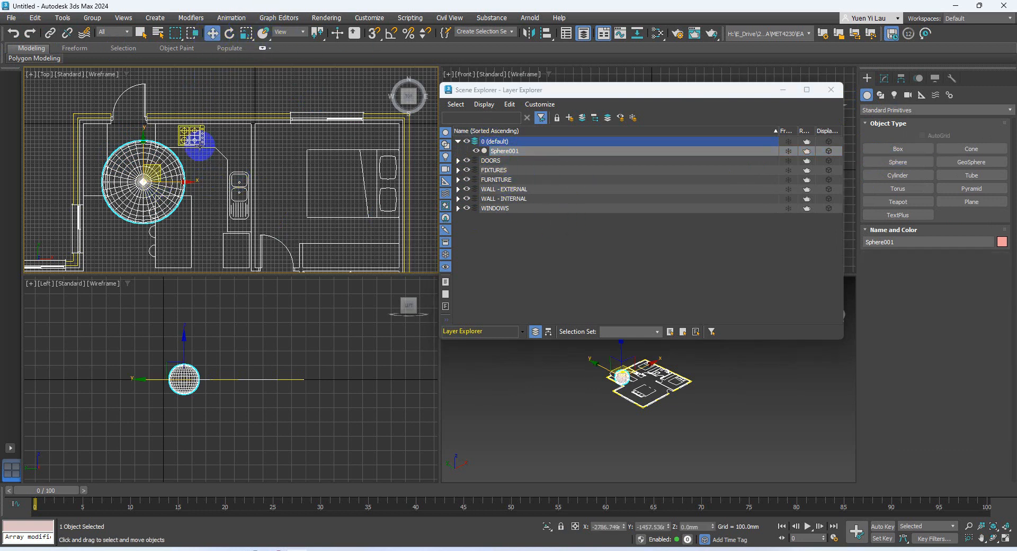
{"action": "left_click", "coordinate": [457, 161]}
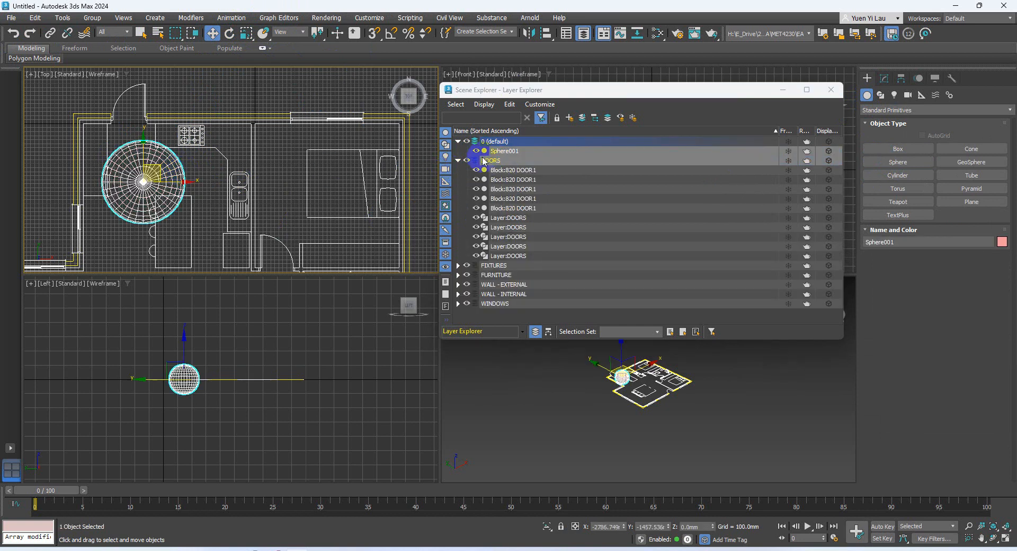
{"action": "left_click", "coordinate": [493, 160]}
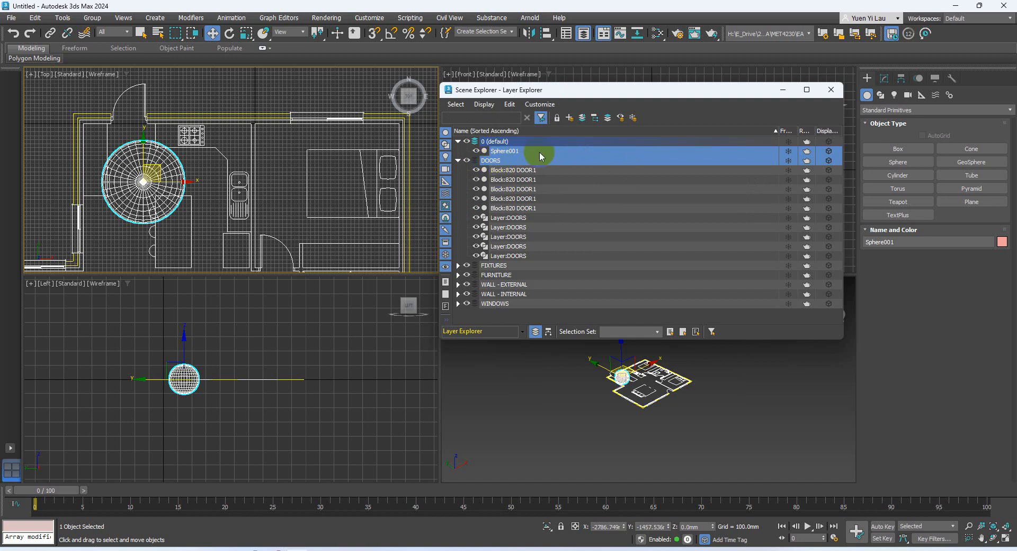
{"action": "mouse_move", "coordinate": [583, 117]}
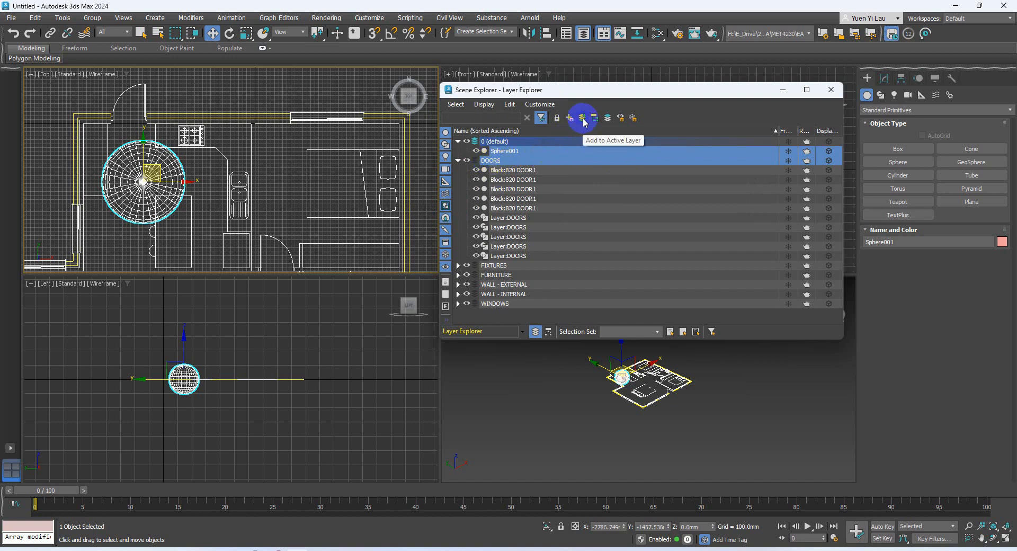
{"action": "mouse_move", "coordinate": [569, 117]}
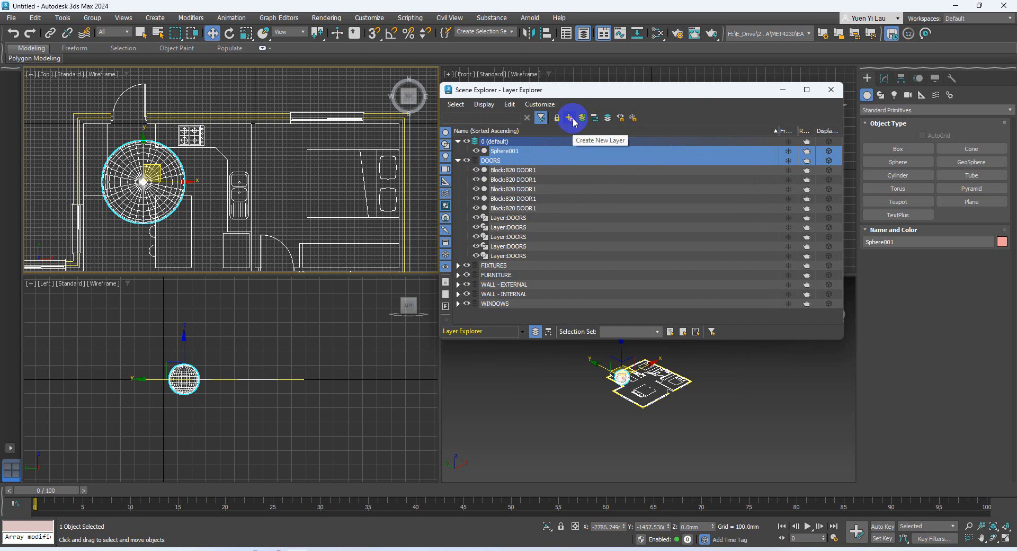
{"action": "mouse_move", "coordinate": [582, 118]}
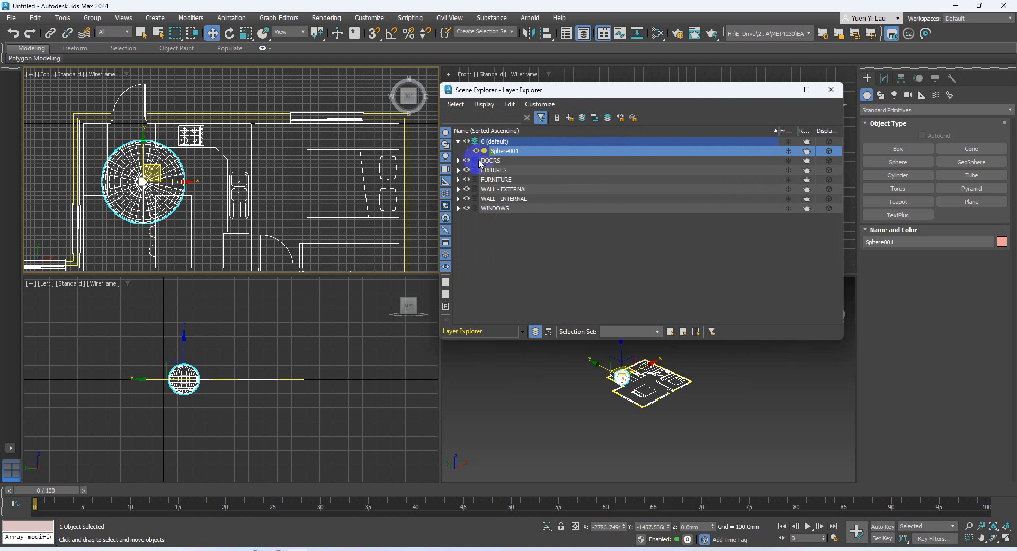
Step: Expand and select the DOORS layer, then delete Sphere001 from the plan
{"action": "left_click", "coordinate": [457, 160]}
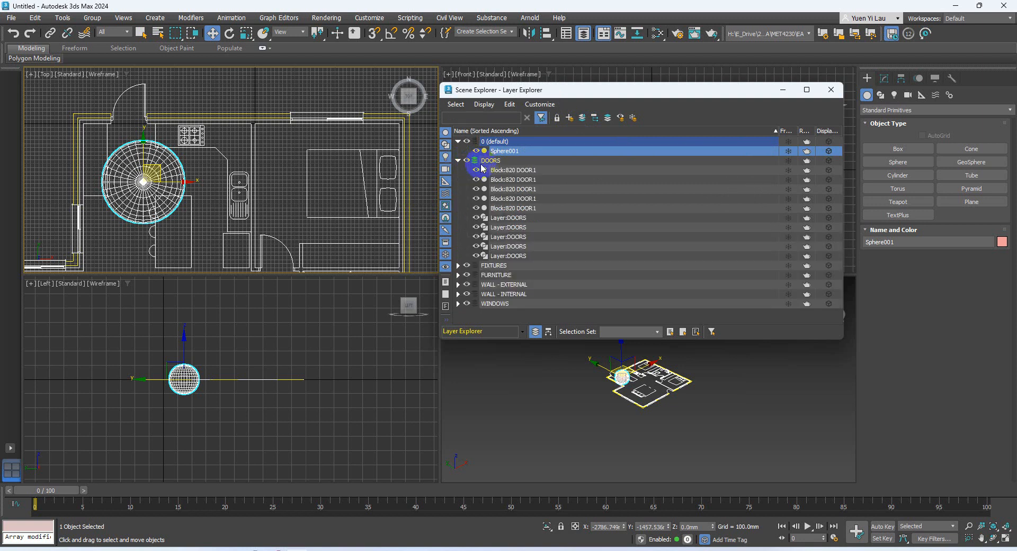
{"action": "left_click", "coordinate": [491, 161]}
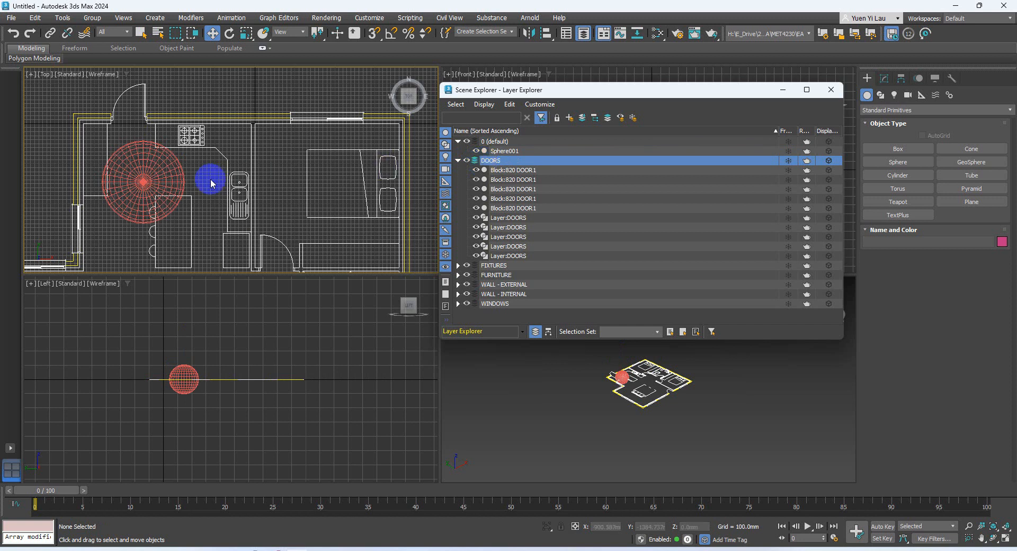
{"action": "left_click", "coordinate": [504, 150]}
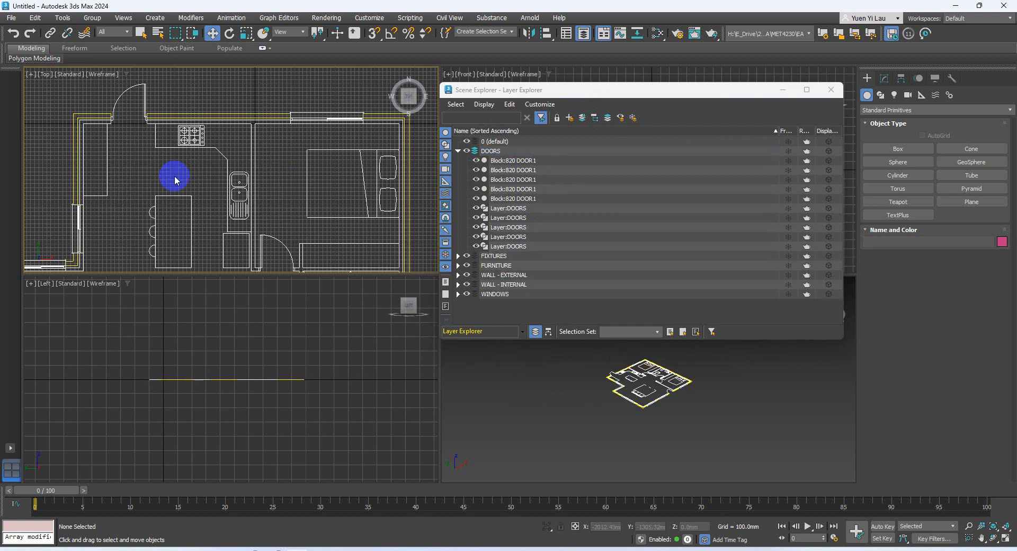
Step: Collapse the DOORS layer so only layer names show in the Layer Explorer
{"action": "left_click", "coordinate": [458, 150]}
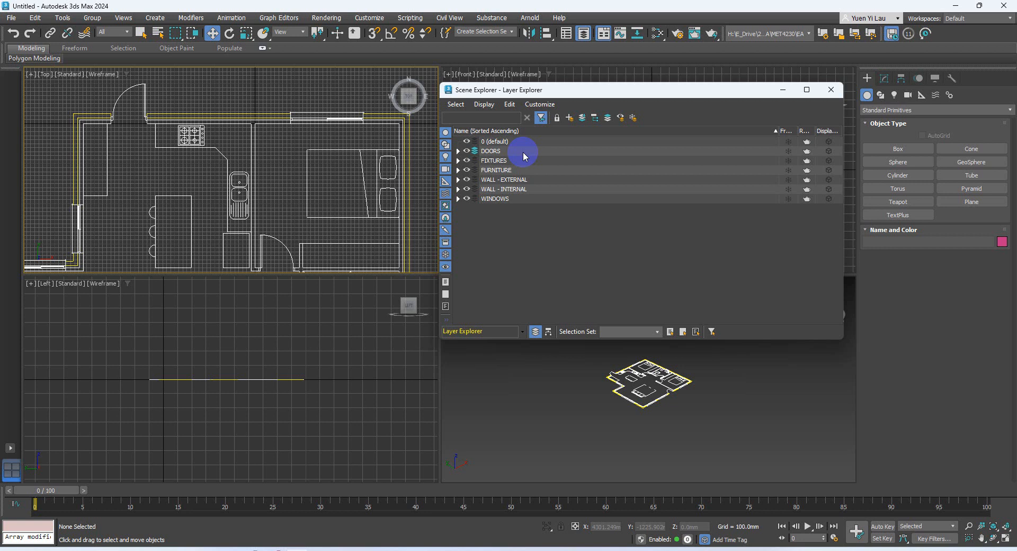
{"action": "mouse_move", "coordinate": [300, 195]}
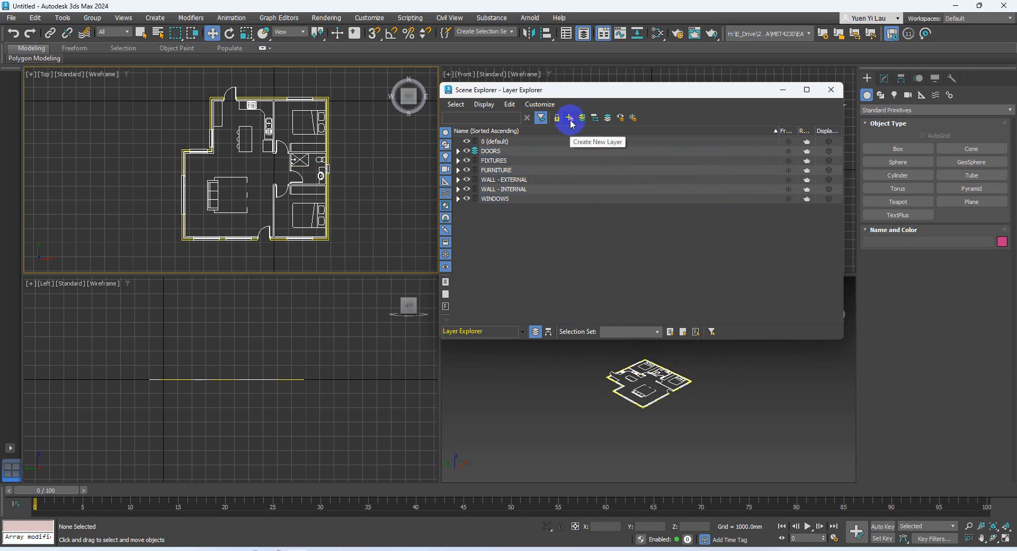
Step: Rename Layer001 to 'Draft' in the Layer Explorer
{"action": "left_click", "coordinate": [569, 117]}
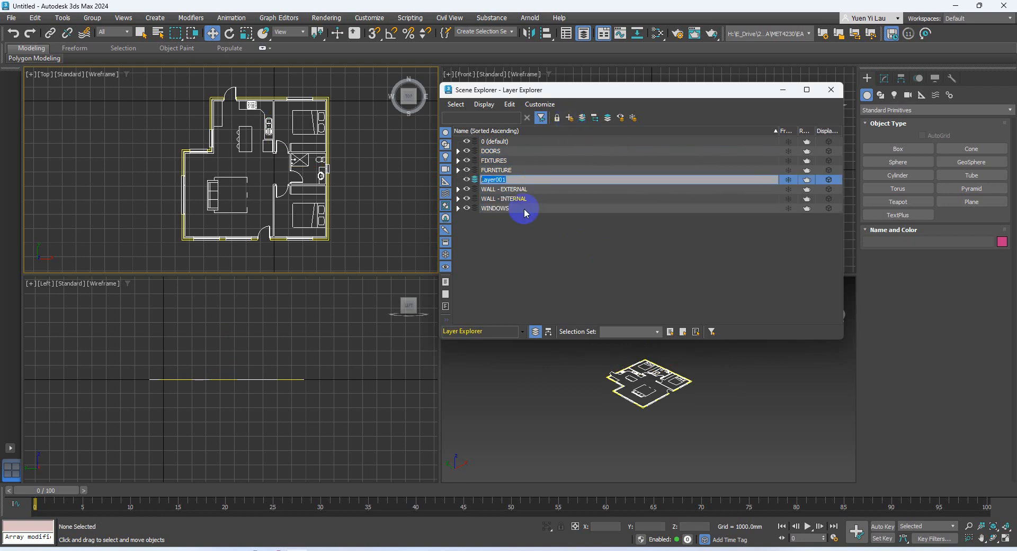
{"action": "type", "text": "Draft"}
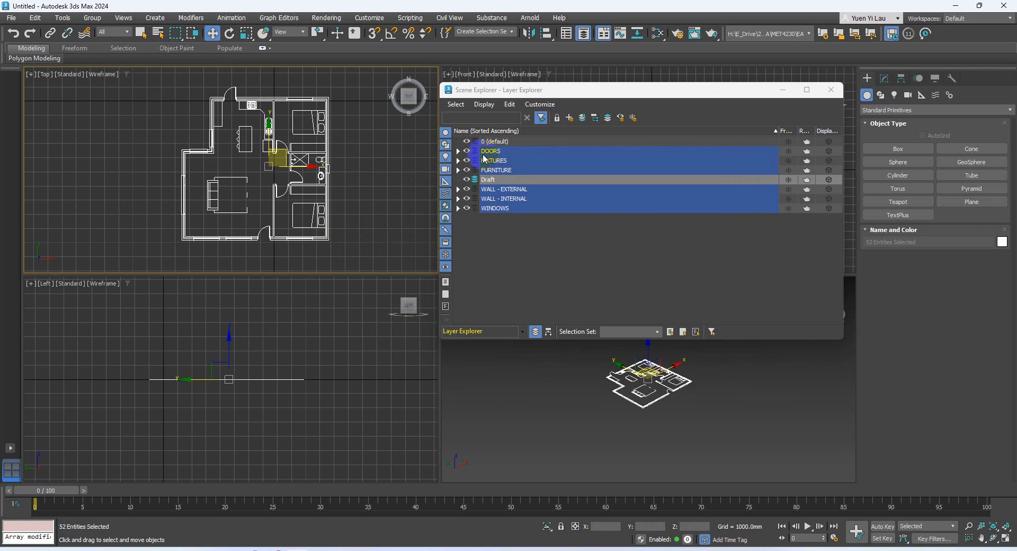
Step: Add all 52 selected floor-plan objects to the active Draft layer, emptying the imported layers
{"action": "left_click", "coordinate": [457, 151]}
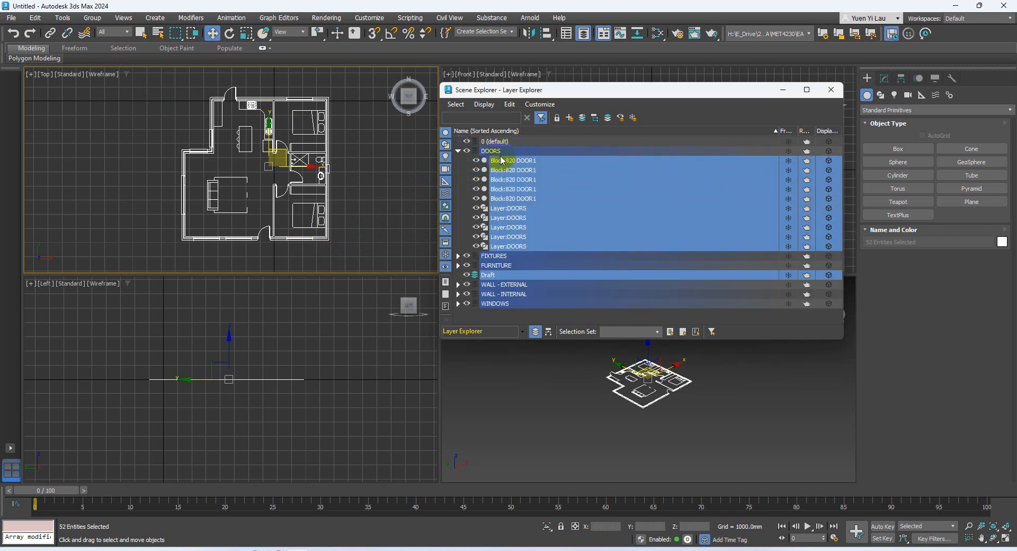
{"action": "left_click", "coordinate": [457, 151]}
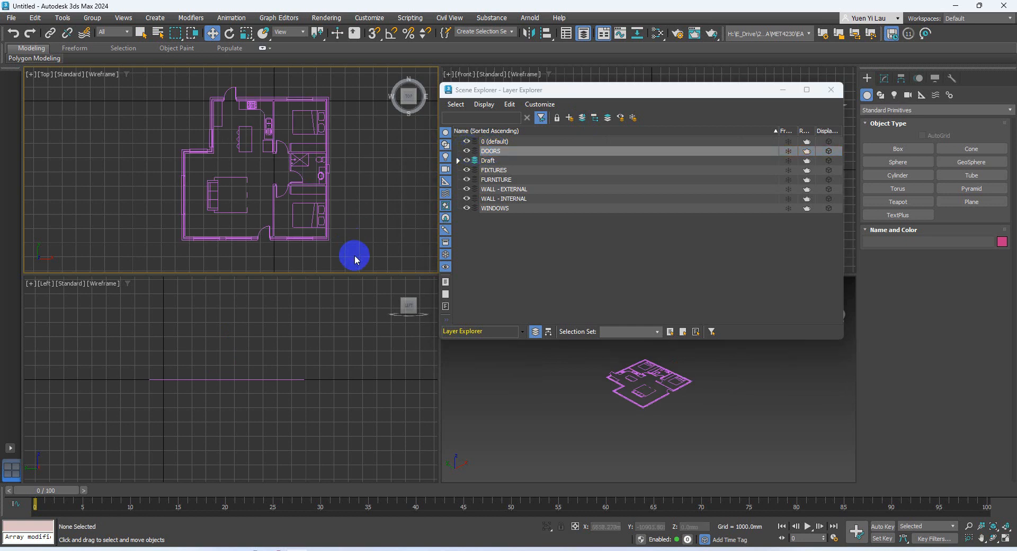
{"action": "left_click", "coordinate": [488, 160]}
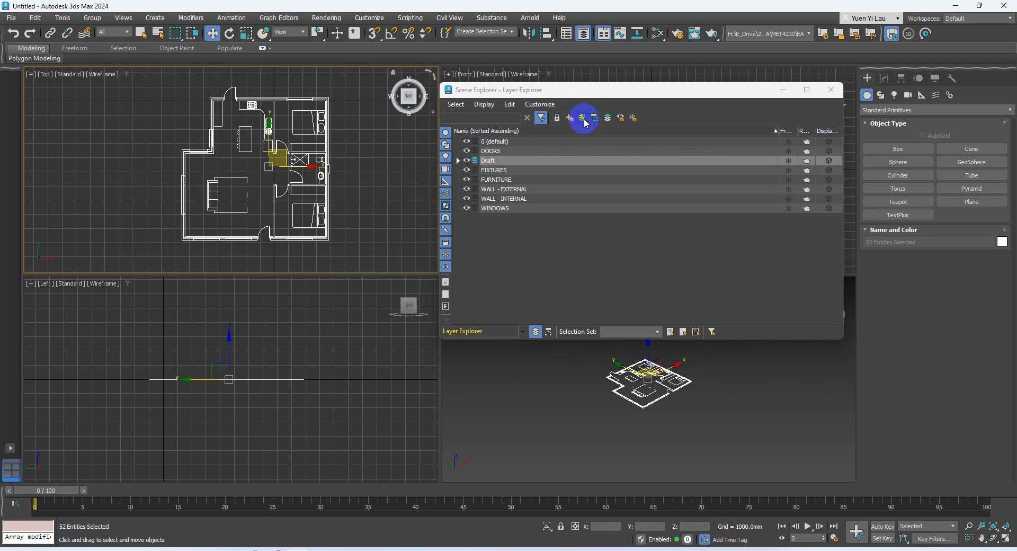
{"action": "left_click", "coordinate": [457, 160]}
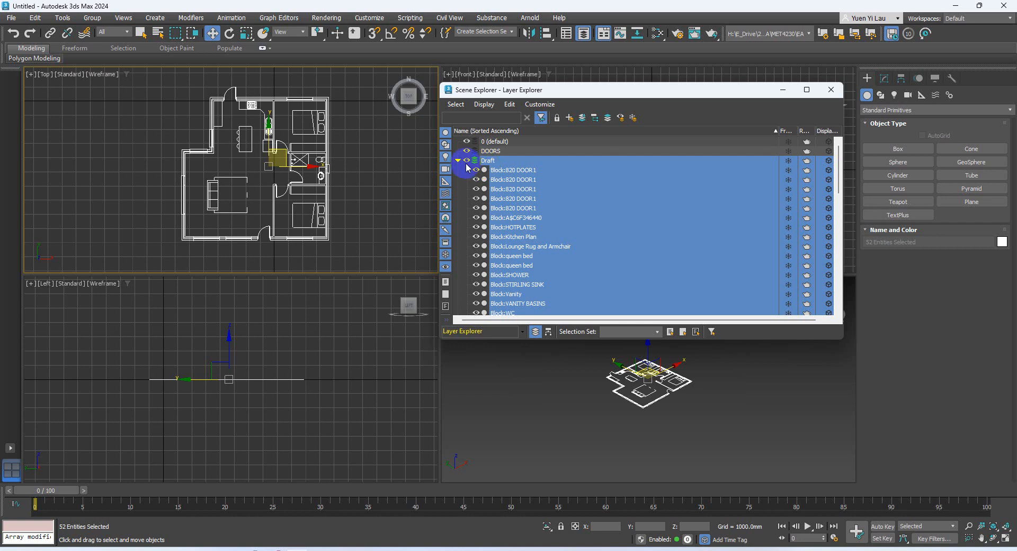
{"action": "left_click", "coordinate": [457, 160]}
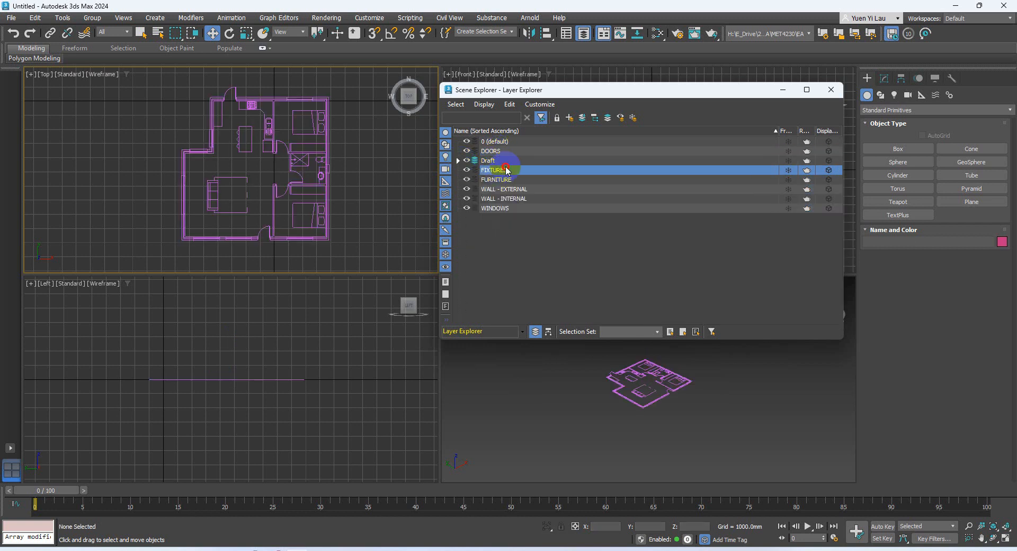
Step: Select the empty DOORS, FIXTURES, FURNITURE, WALL and WINDOWS layers and delete them
{"action": "left_click", "coordinate": [496, 179]}
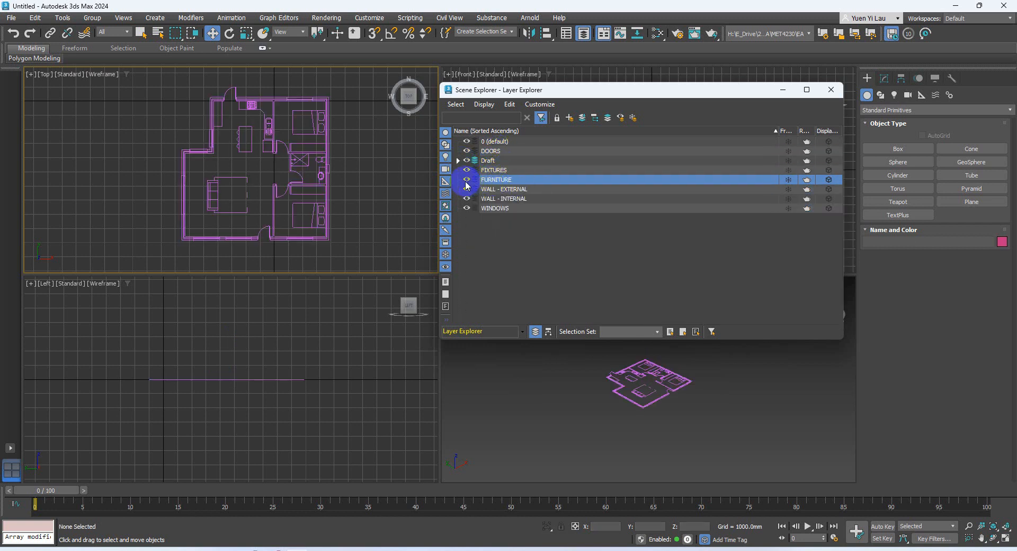
{"action": "left_click", "coordinate": [496, 169]}
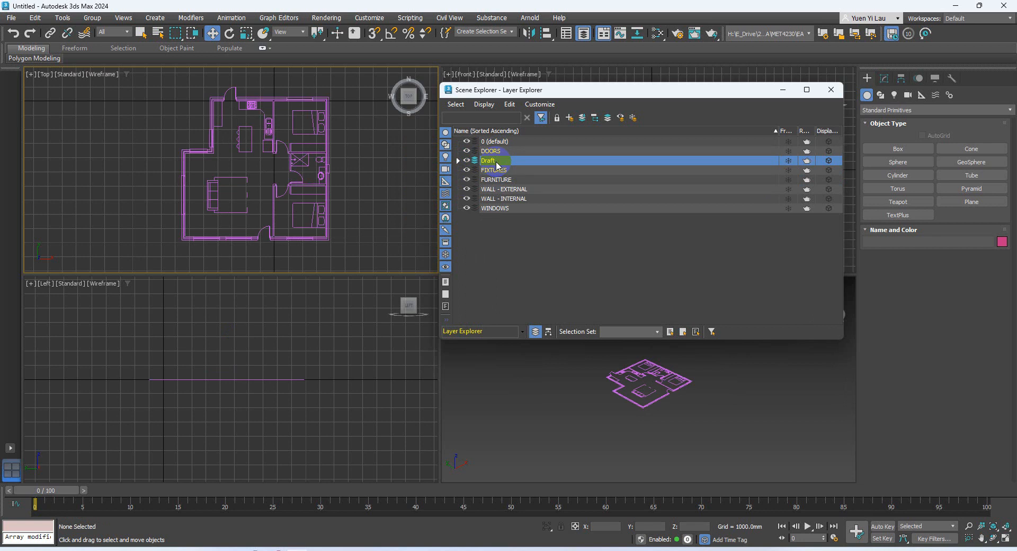
{"action": "left_click", "coordinate": [503, 208]}
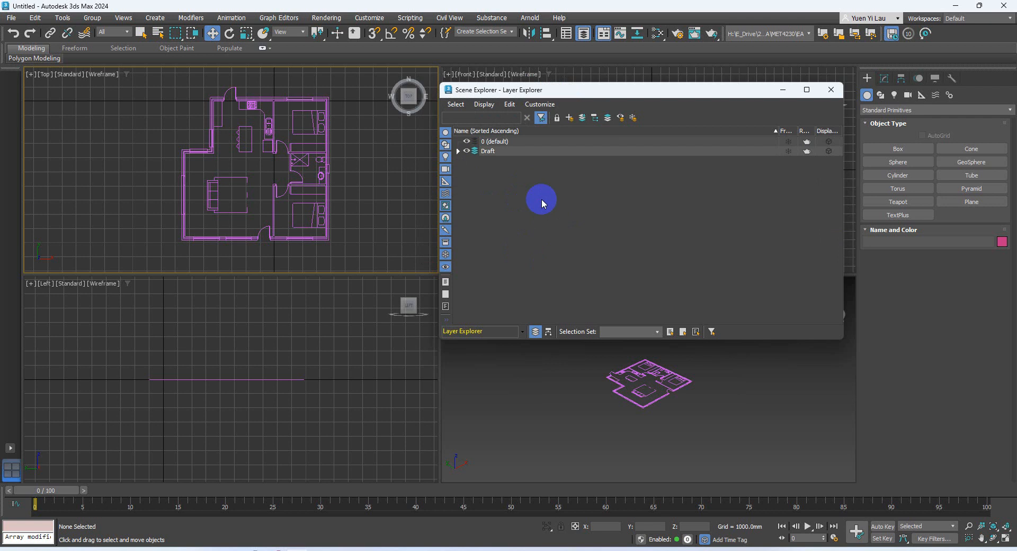
{"action": "left_click", "coordinate": [488, 150]}
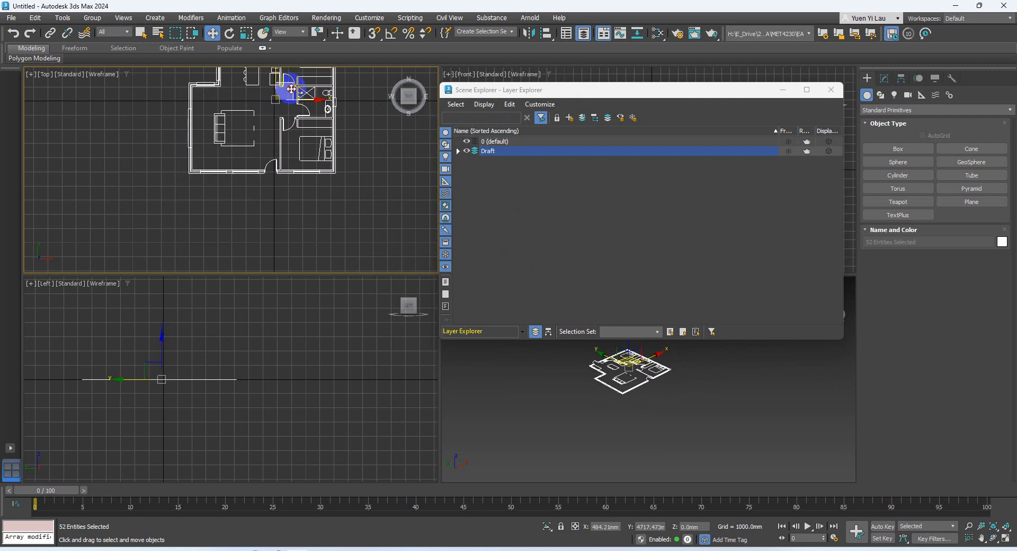
{"action": "left_click", "coordinate": [353, 165]}
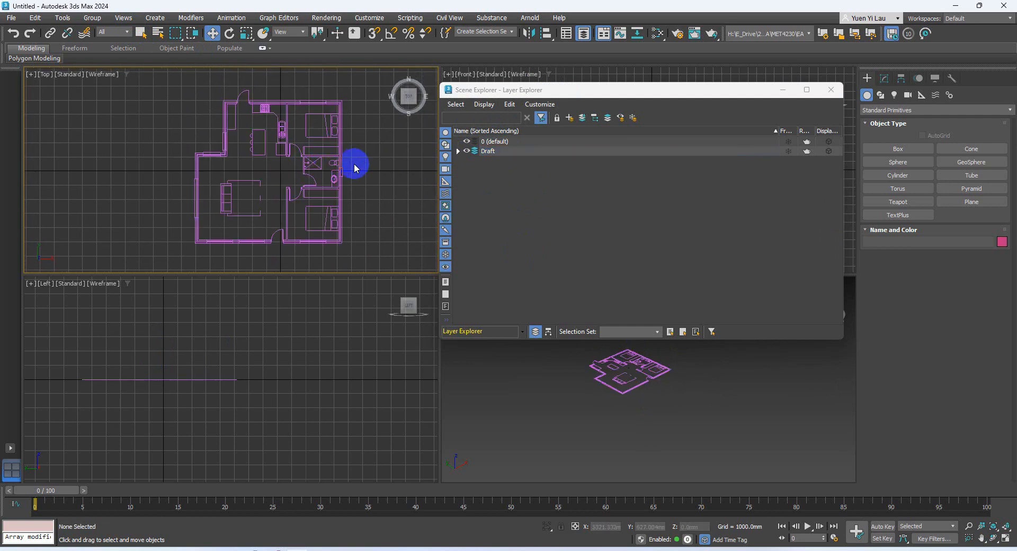
{"action": "mouse_move", "coordinate": [269, 150]}
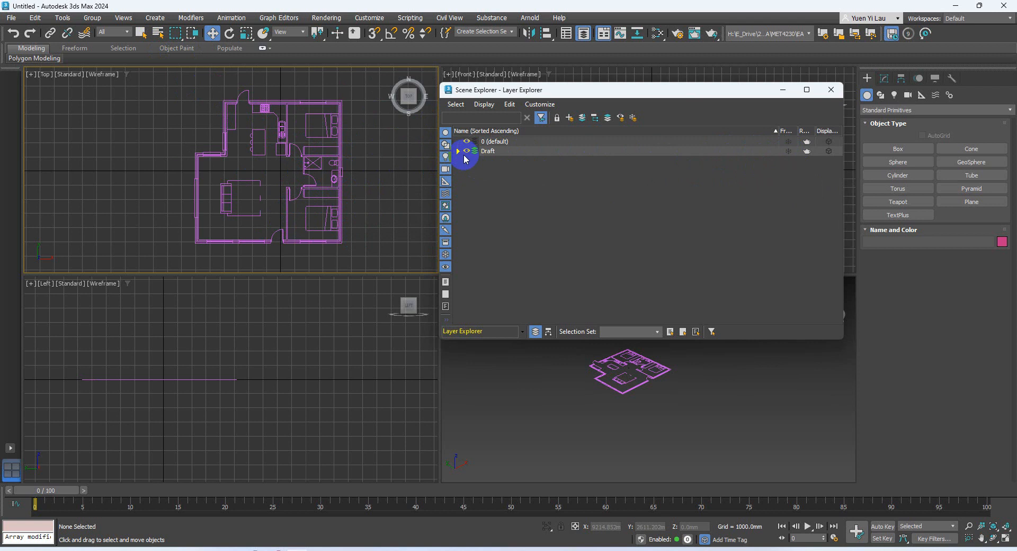
{"action": "left_click", "coordinate": [457, 150]}
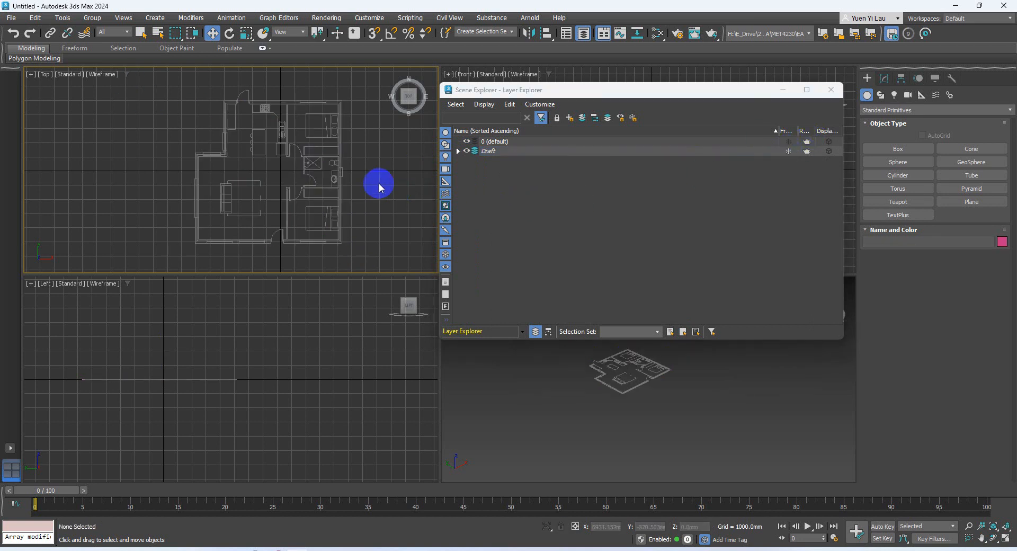
{"action": "mouse_move", "coordinate": [407, 219]}
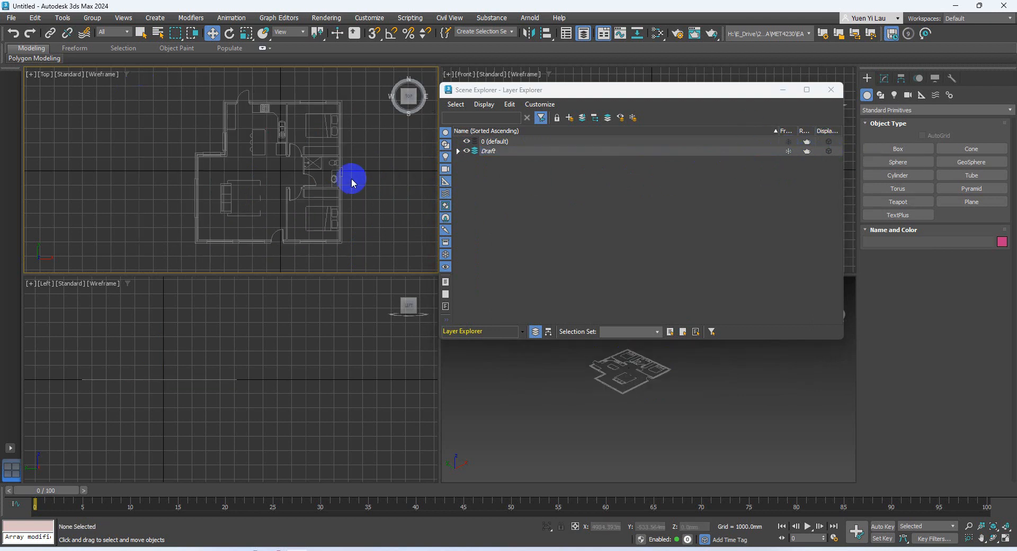
{"action": "mouse_move", "coordinate": [285, 116]}
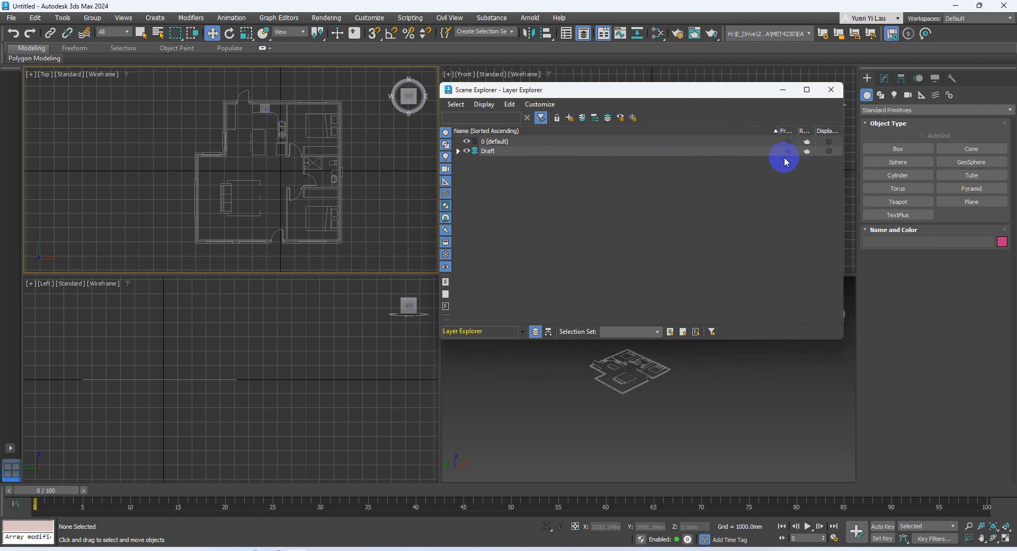
Step: Freeze the Draft layer with its snowflake column, locking the greyed-out floor plan
{"action": "left_click", "coordinate": [487, 150]}
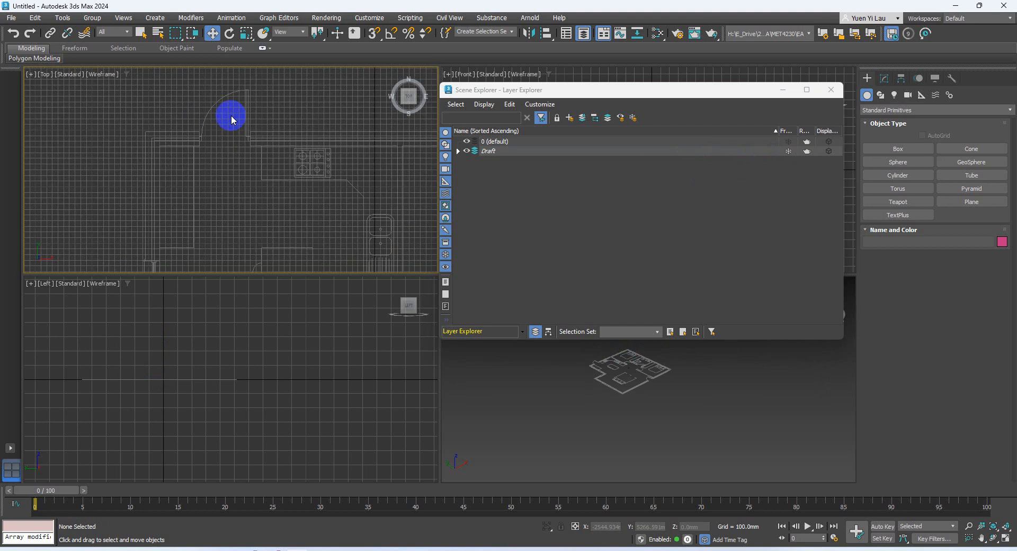
{"action": "left_click", "coordinate": [373, 32]}
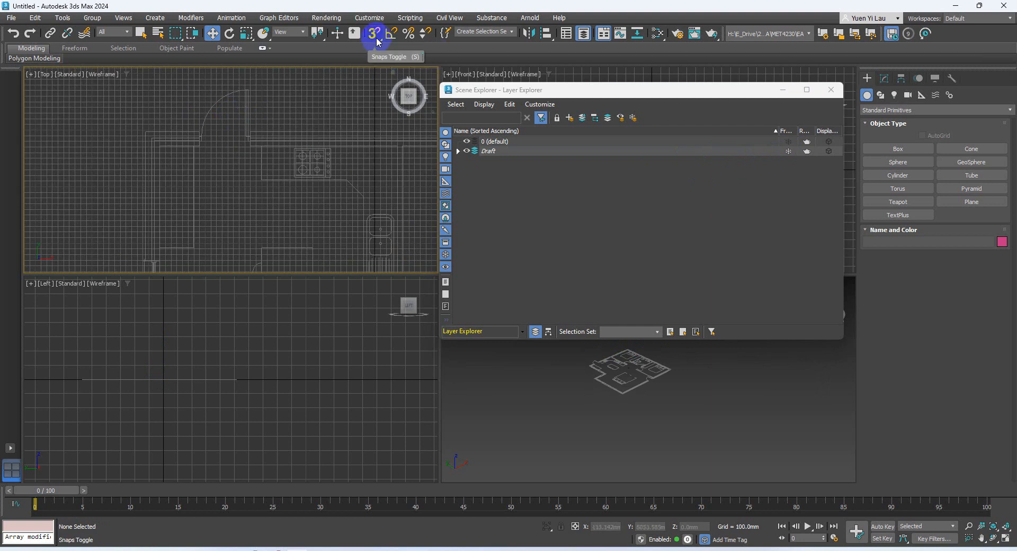
{"action": "mouse_move", "coordinate": [373, 33]}
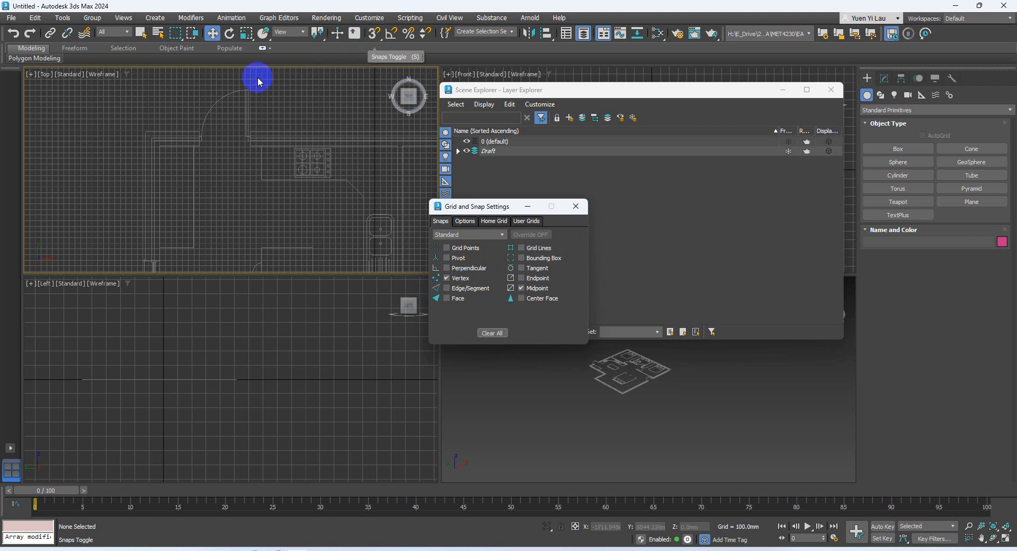
{"action": "mouse_move", "coordinate": [340, 144]}
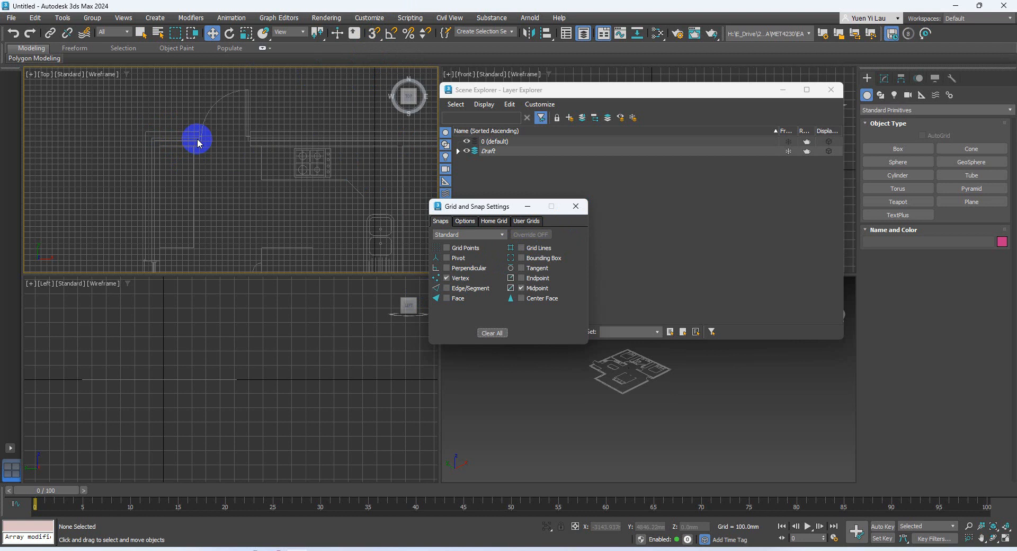
{"action": "mouse_move", "coordinate": [371, 197]}
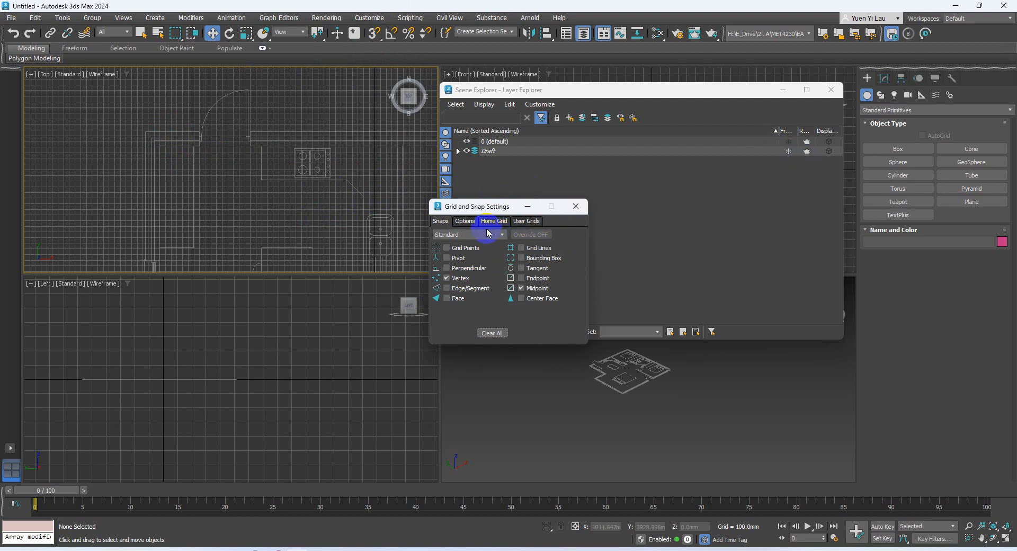
Step: On the Grid and Snap Settings Options tab, enable 'Snap to frozen objects'
{"action": "left_click", "coordinate": [464, 220]}
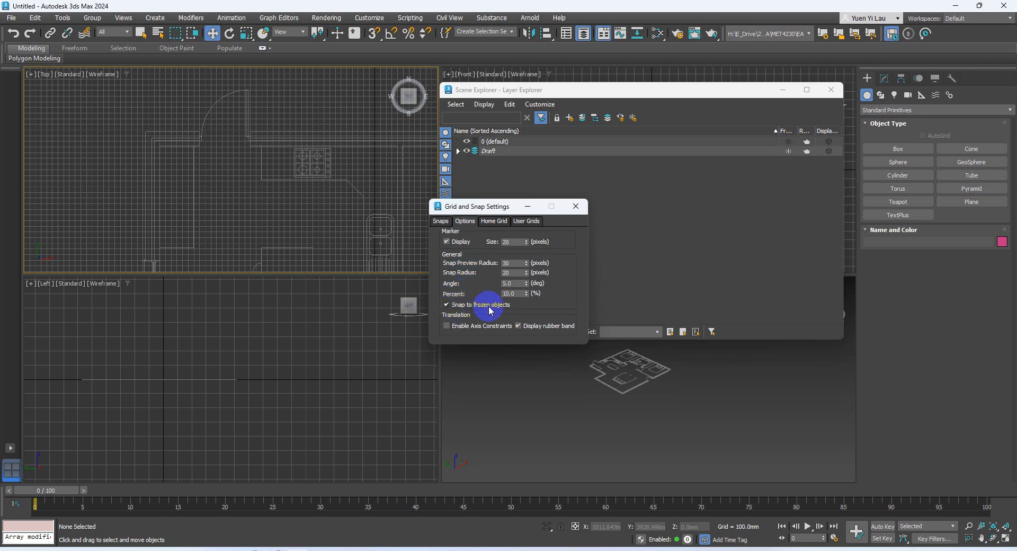
{"action": "mouse_move", "coordinate": [174, 146]}
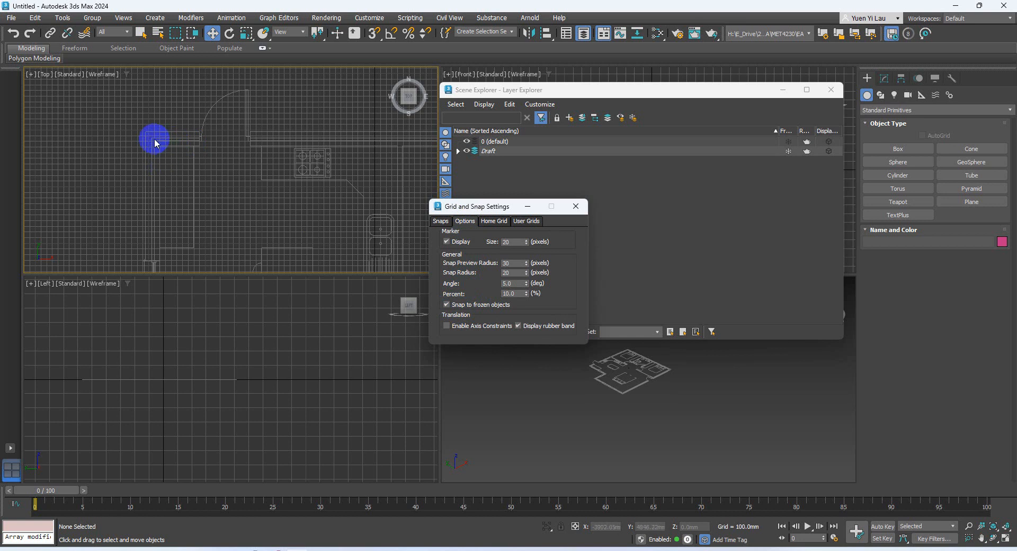
{"action": "left_click", "coordinate": [447, 305]}
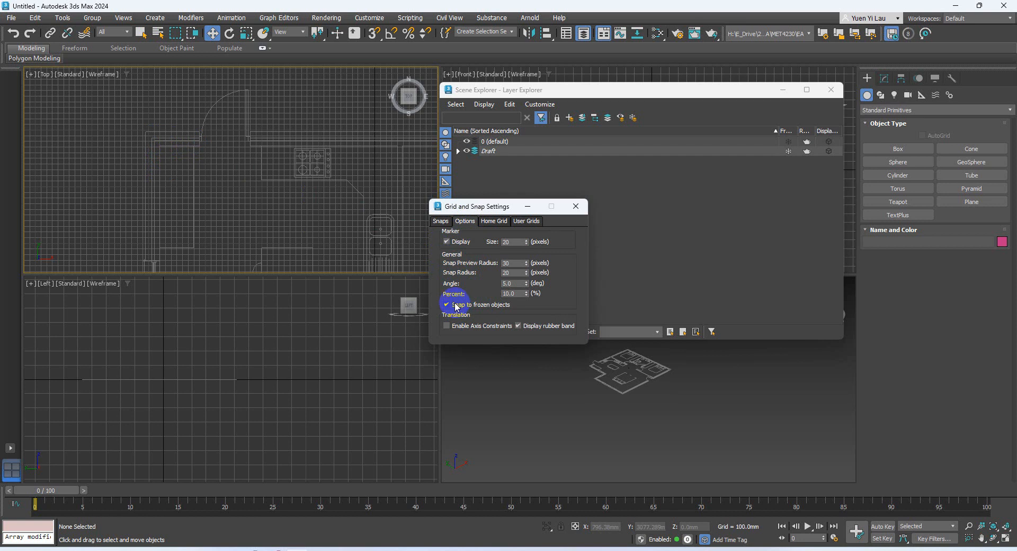
{"action": "left_click", "coordinate": [574, 206]}
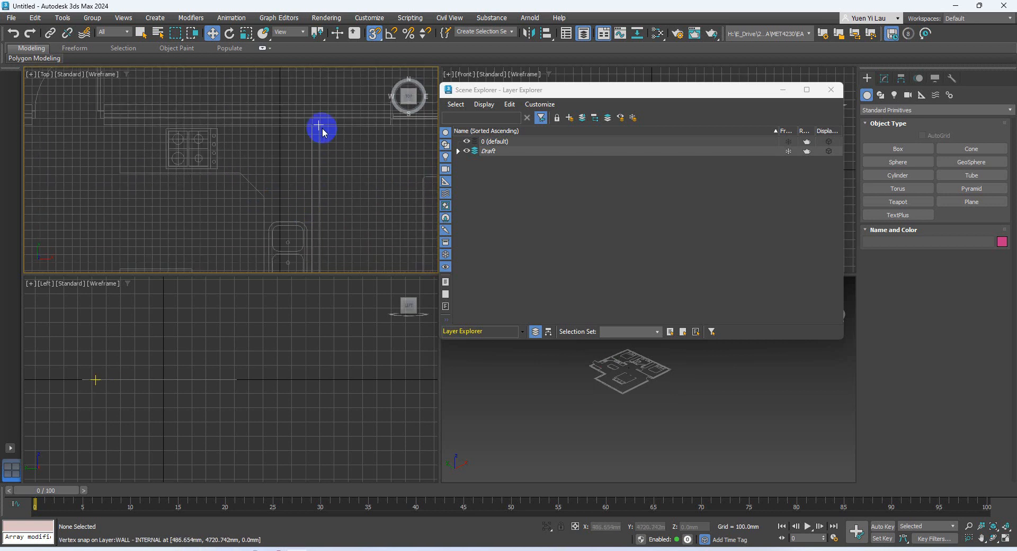
Step: Pan the Top view across the kitchen to test snapping on the frozen walls
{"action": "left_click_drag", "start_coordinate": [320, 126], "coordinate": [325, 208]}
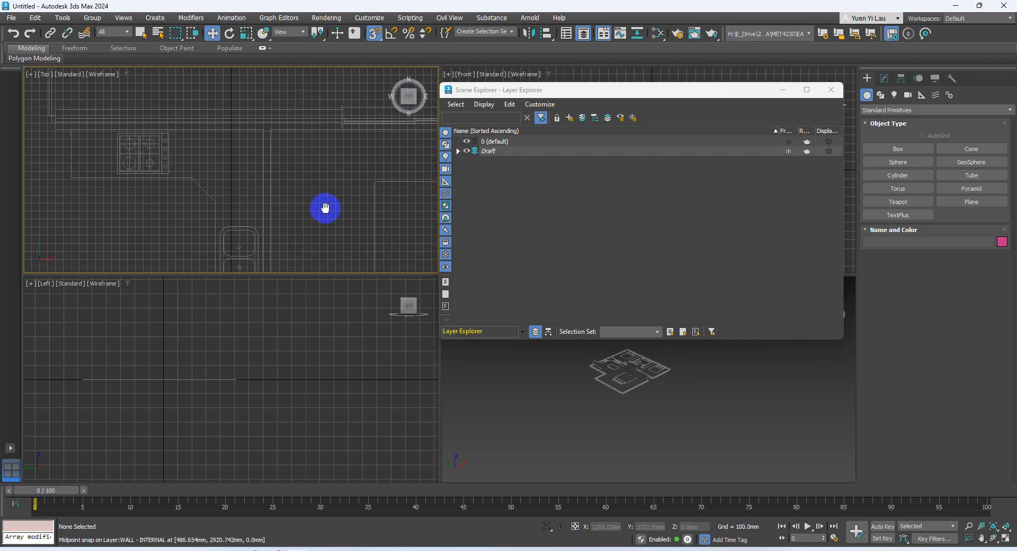